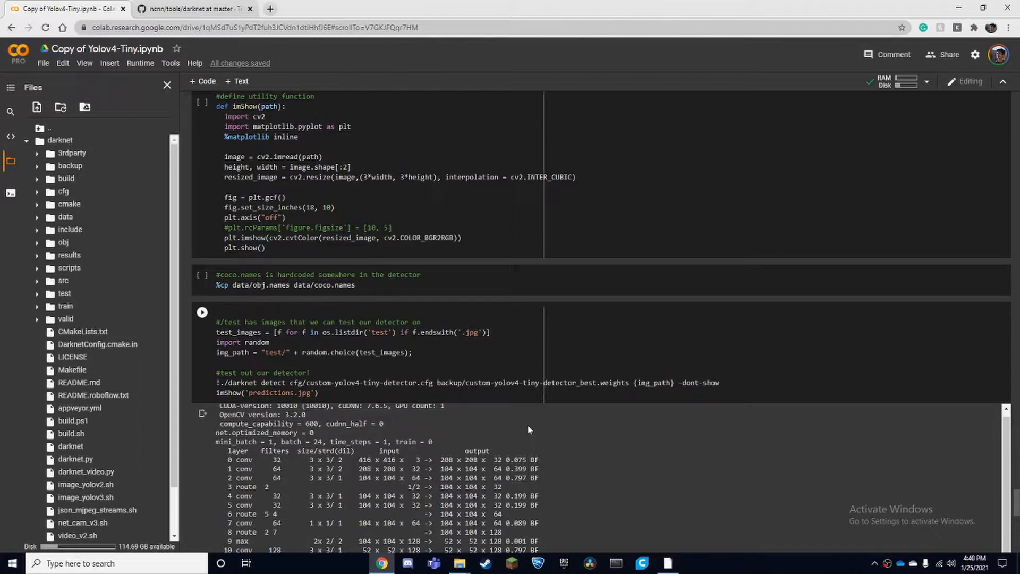
pyautogui.moveTo(532, 421)
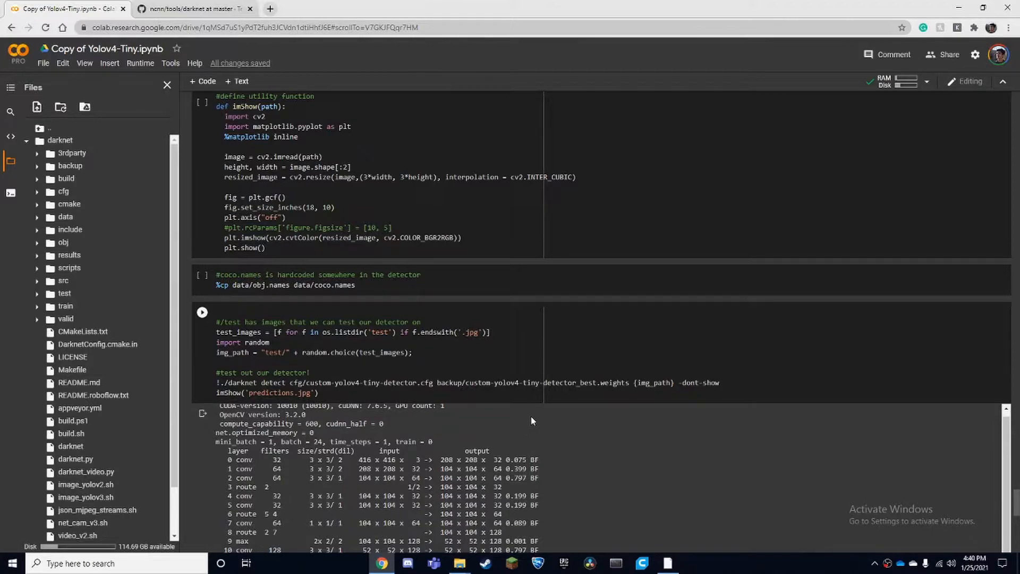
# - Expand darknet/backup and darknet/cfg to expose the best weights and custom tiny cfg, and bring up the weights file's options
pyautogui.scroll(-3)
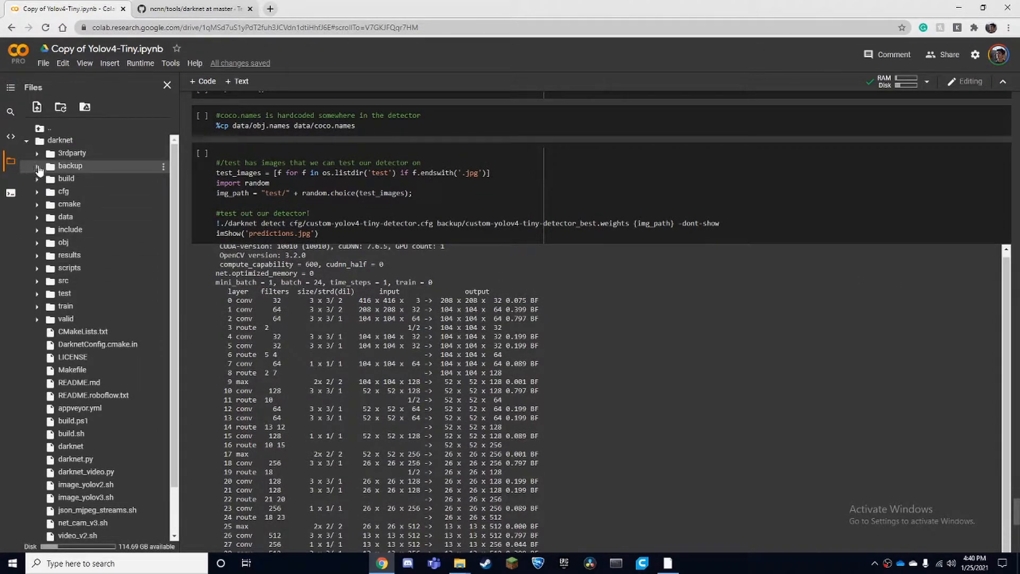
pyautogui.click(38, 165)
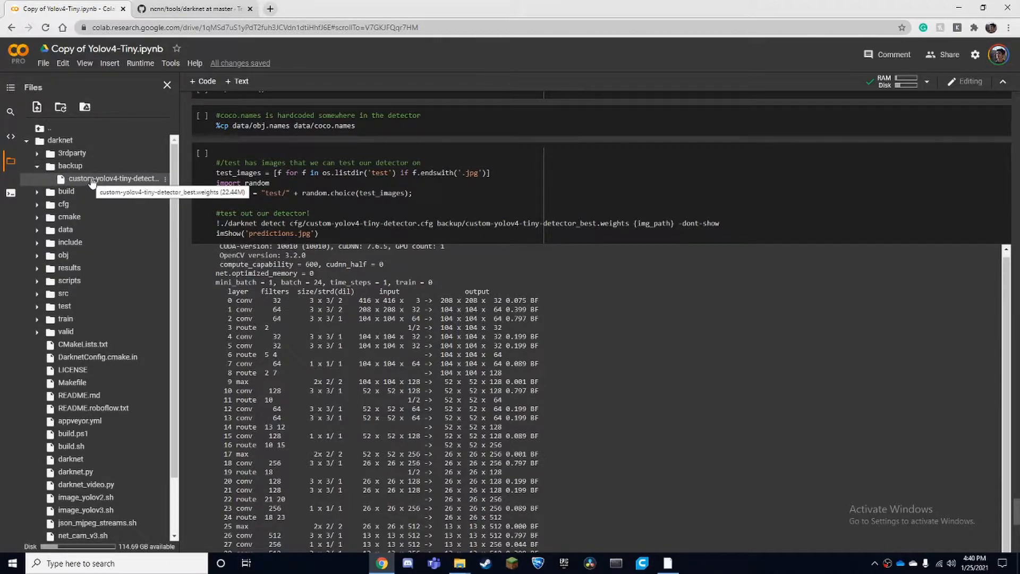
pyautogui.moveTo(63, 204)
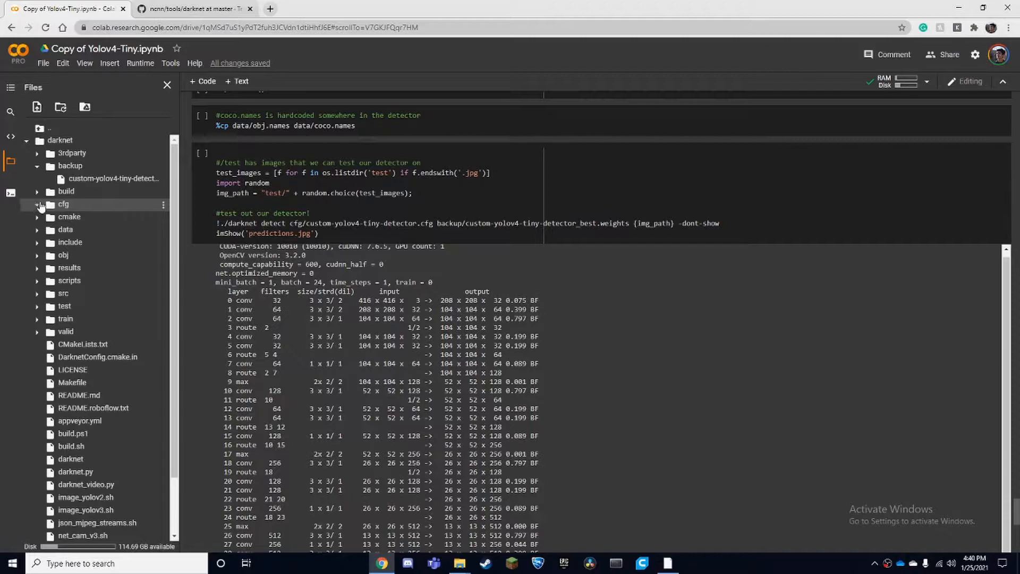
pyautogui.click(63, 204)
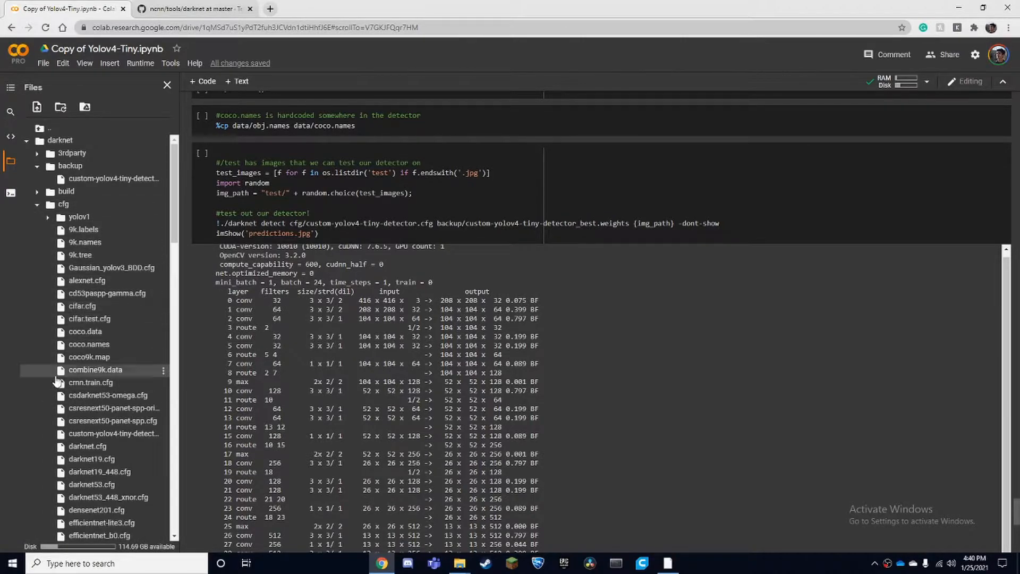
pyautogui.moveTo(113, 433)
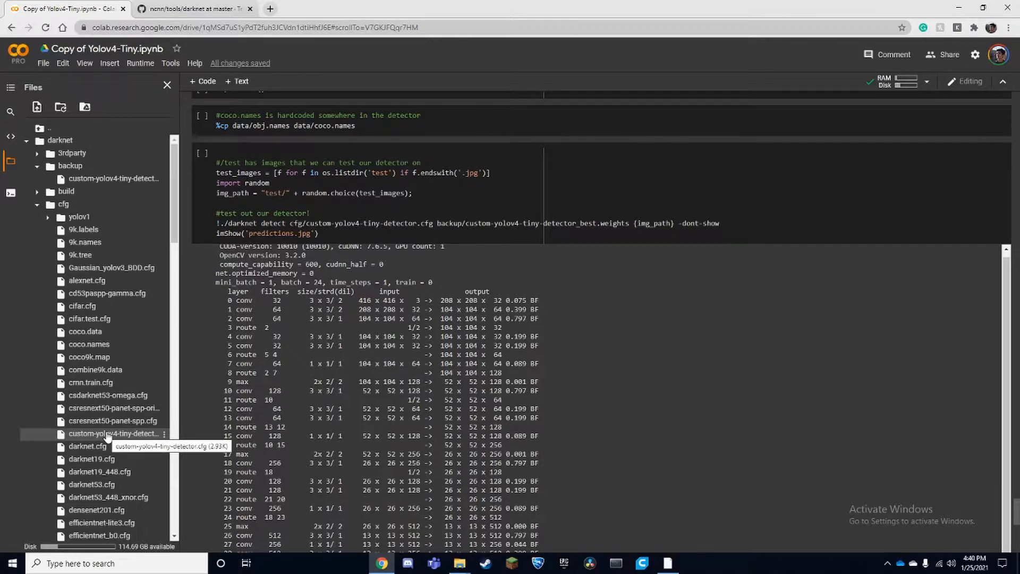
pyautogui.moveTo(109, 421)
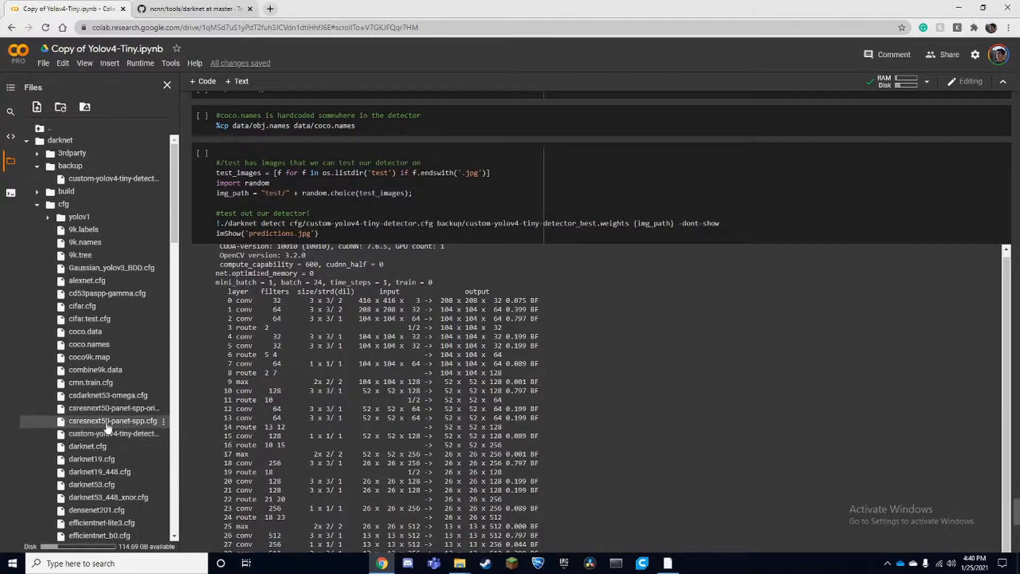
pyautogui.moveTo(113, 178)
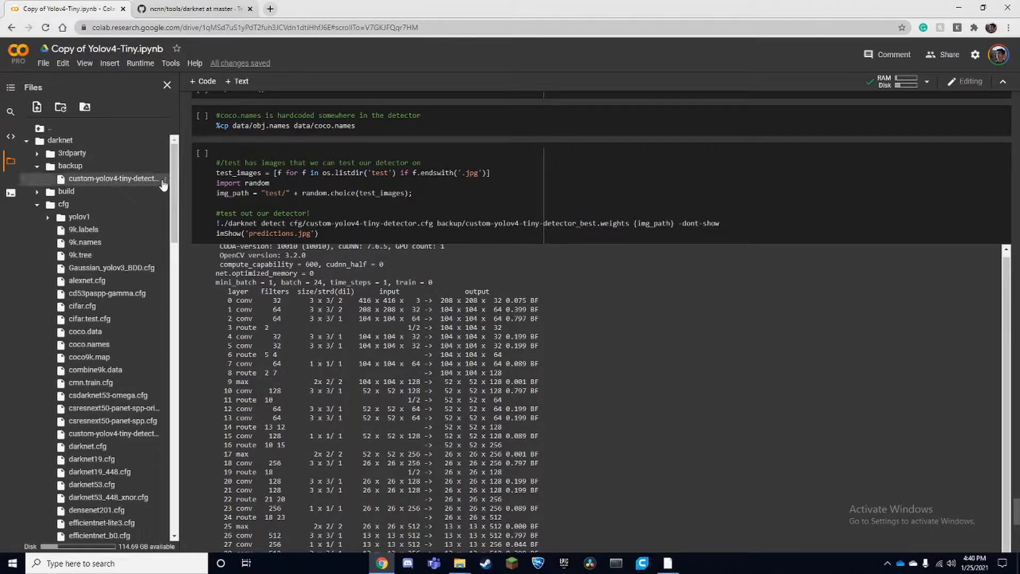
pyautogui.rightClick(114, 178)
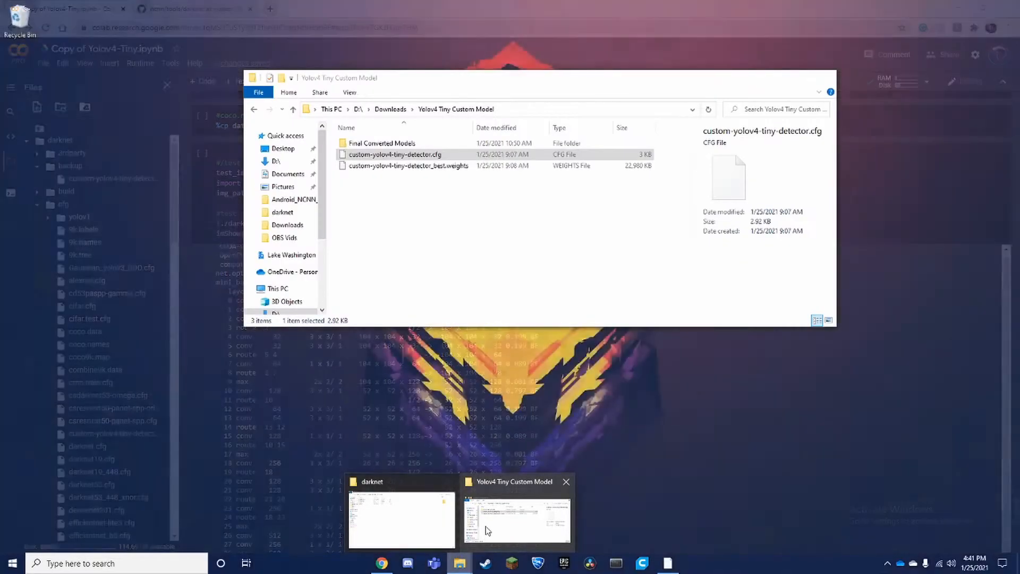
# - In the Yolov4 Tiny Custom Model folder, select the cfg and best weights files together and bring up their options
pyautogui.click(516, 517)
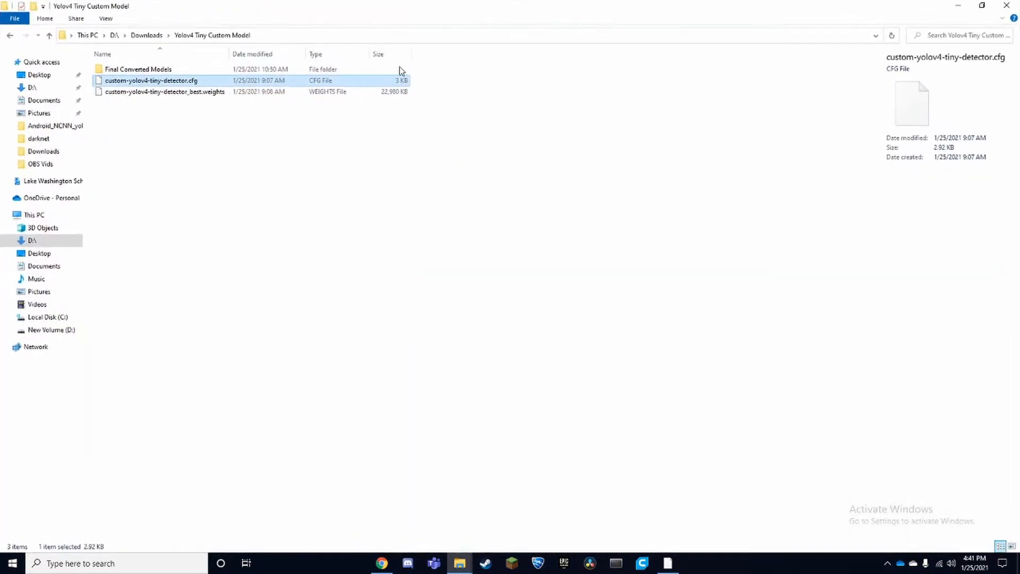
pyautogui.moveTo(150, 77)
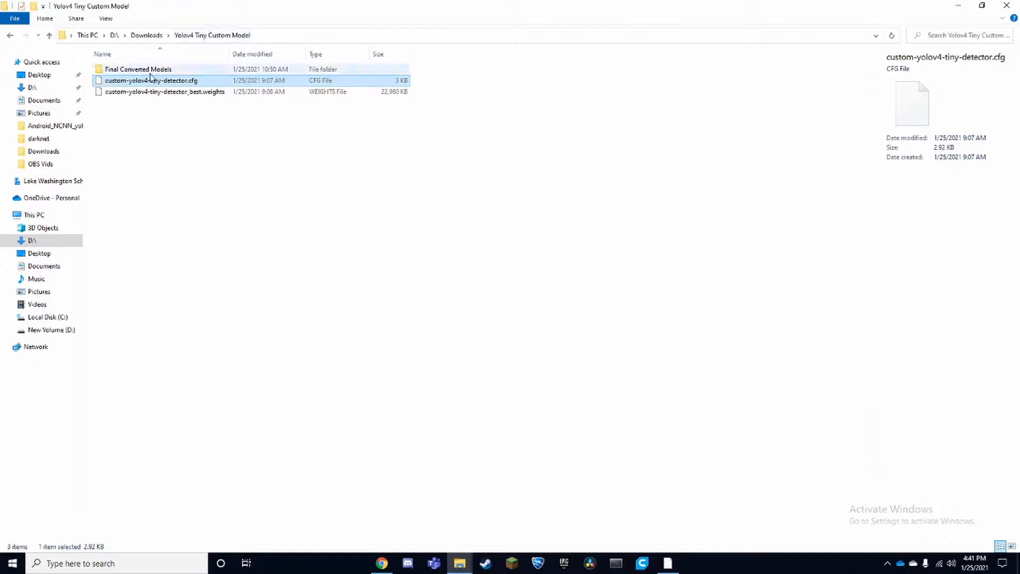
pyautogui.moveTo(156, 80)
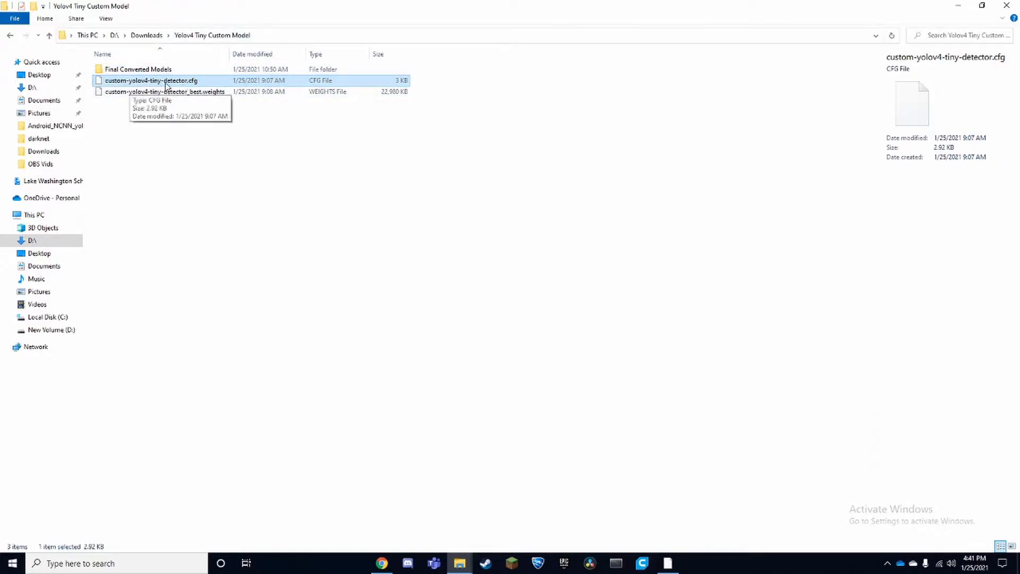
pyautogui.click(164, 92)
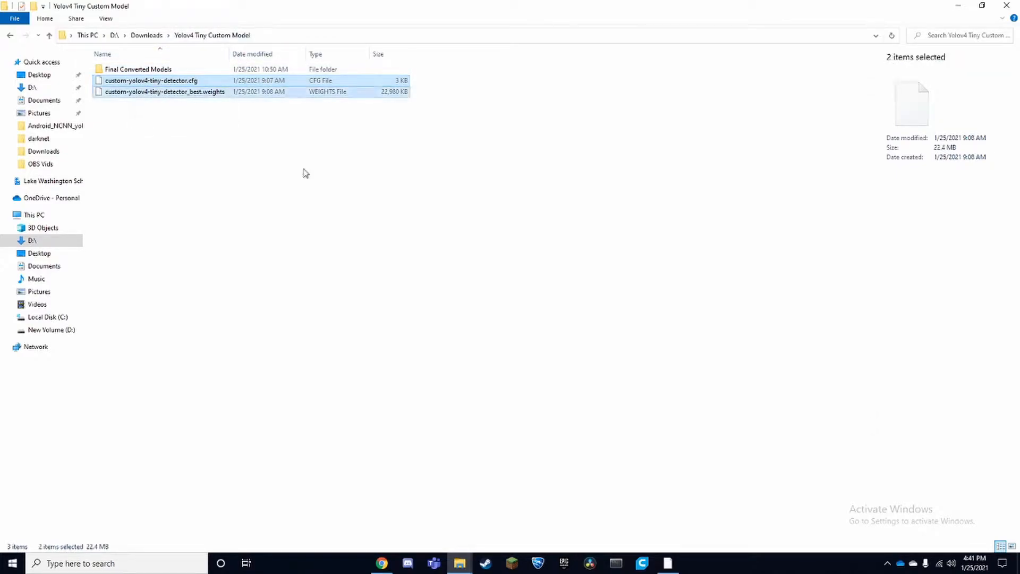
pyautogui.moveTo(241, 153)
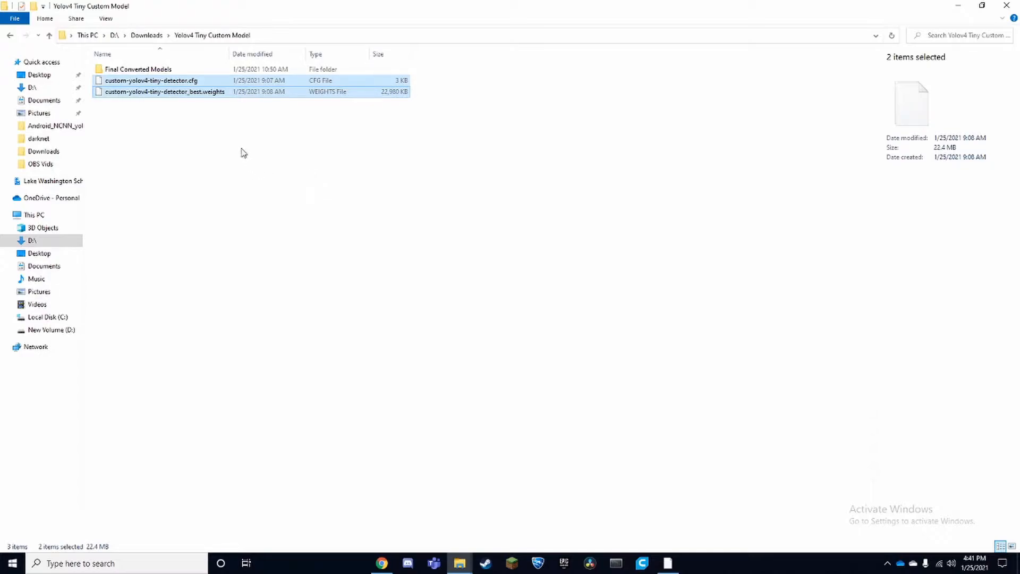
pyautogui.rightClick(164, 91)
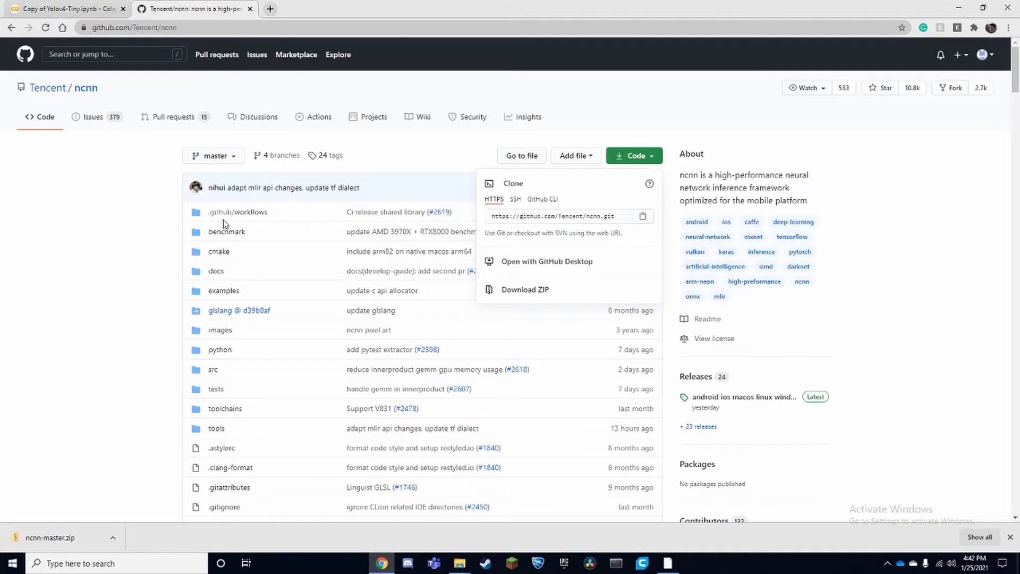
# - Navigate the Tencent/ncnn repo into tools/darknet to view the Darknet To NCNN Conversion Tools README
pyautogui.scroll(-3)
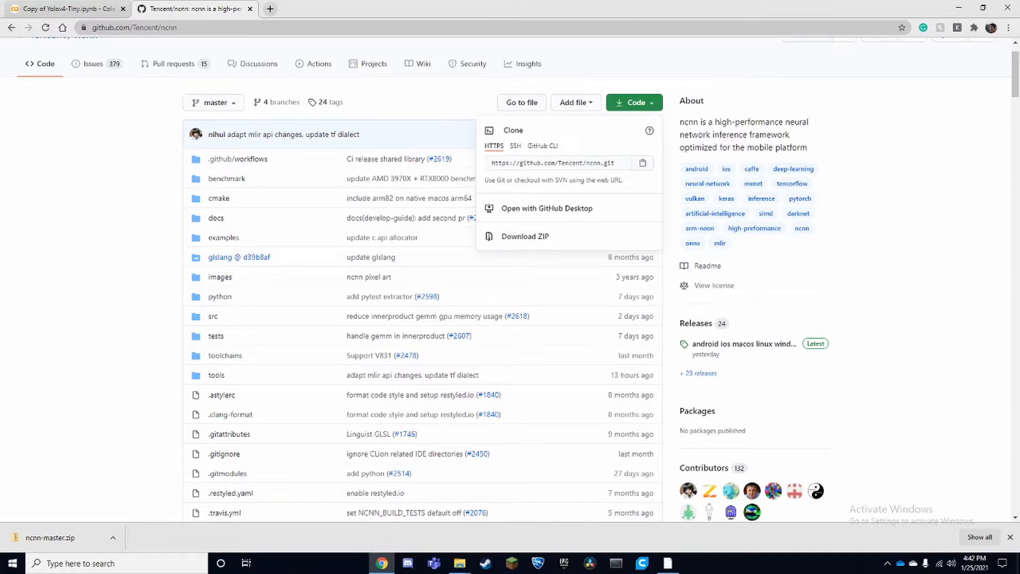
pyautogui.moveTo(500, 246)
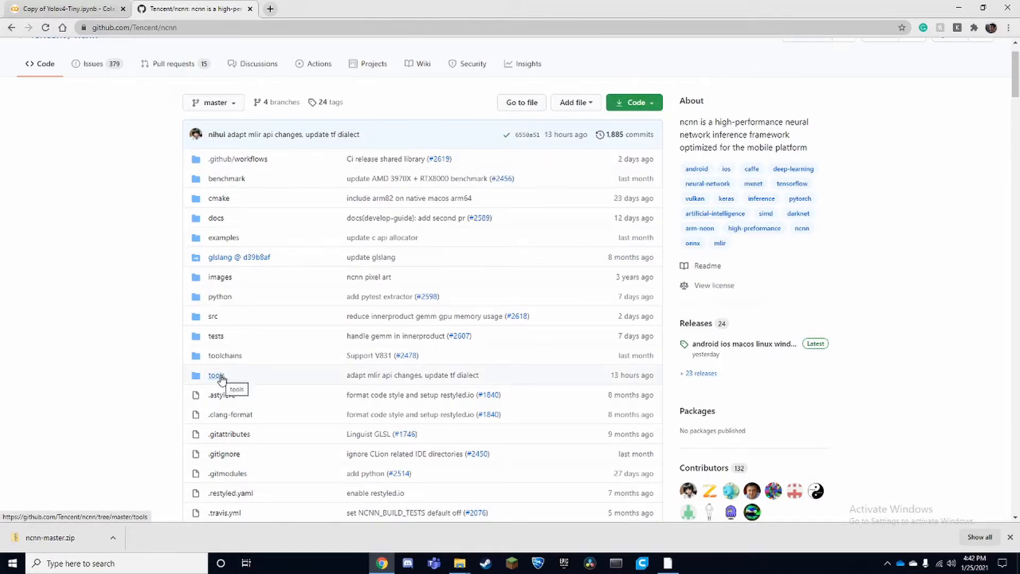
pyautogui.click(215, 376)
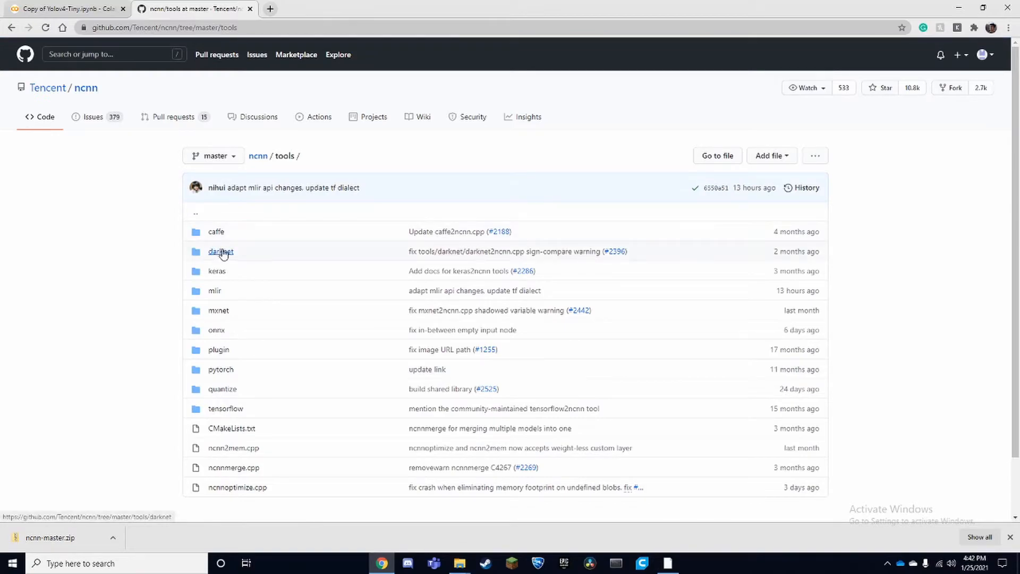
pyautogui.click(220, 251)
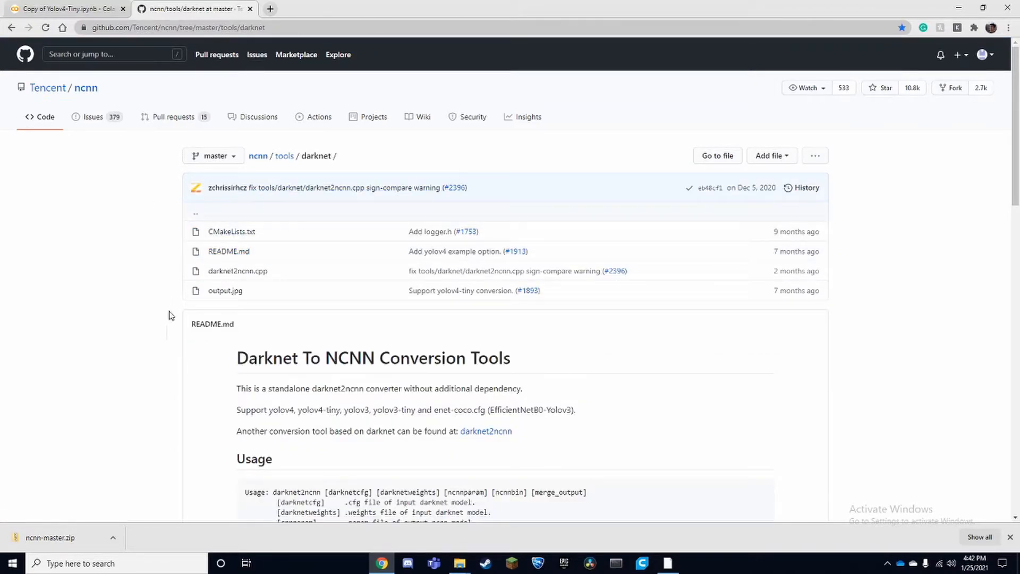
pyautogui.moveTo(176, 321)
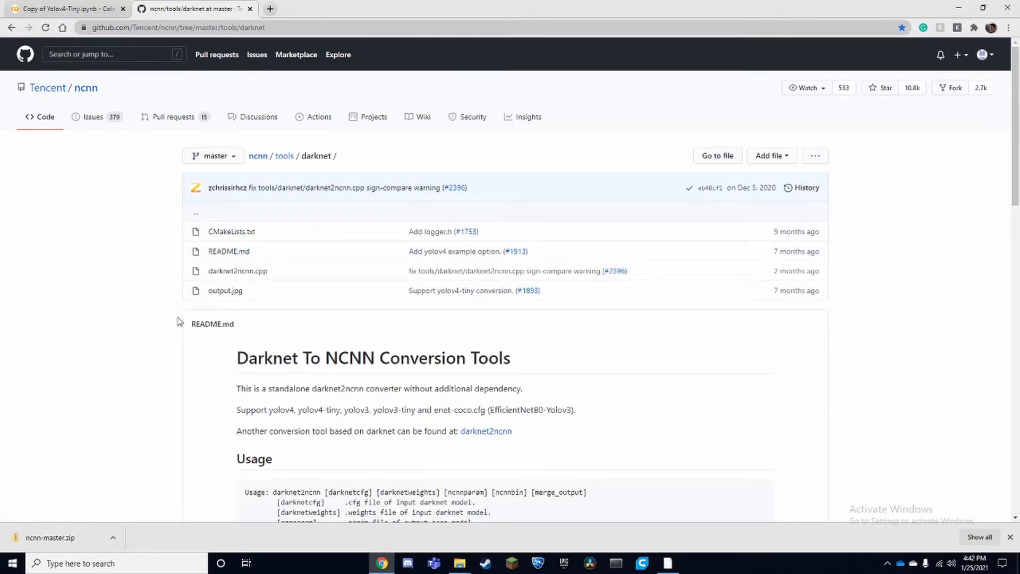
pyautogui.moveTo(919, 306)
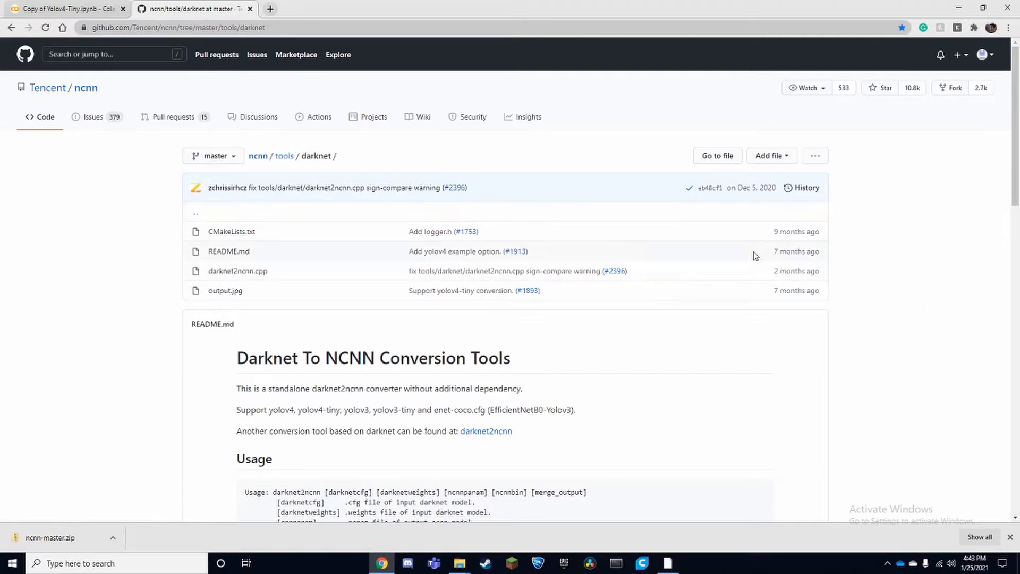
pyautogui.moveTo(237, 271)
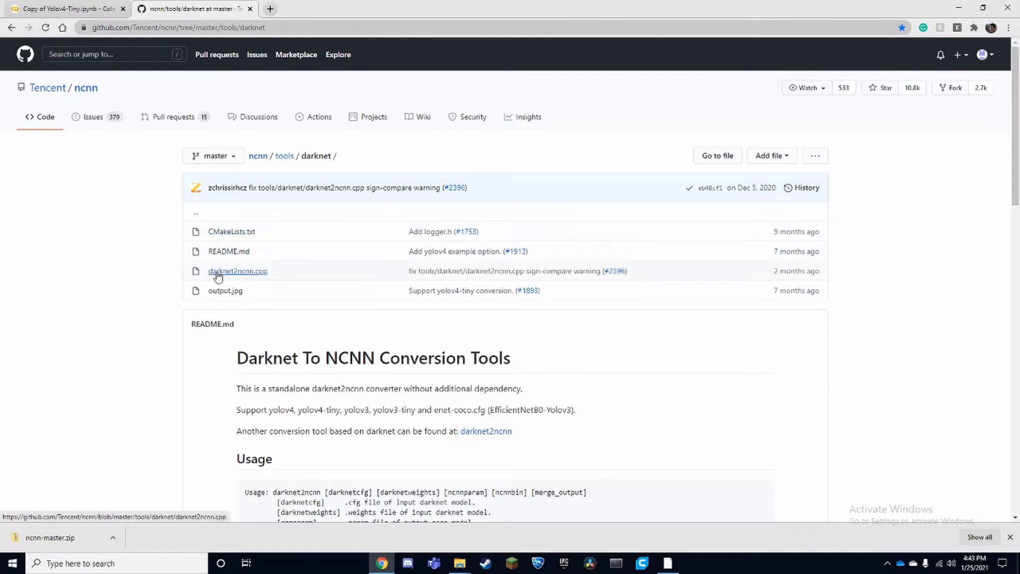
pyautogui.moveTo(157, 170)
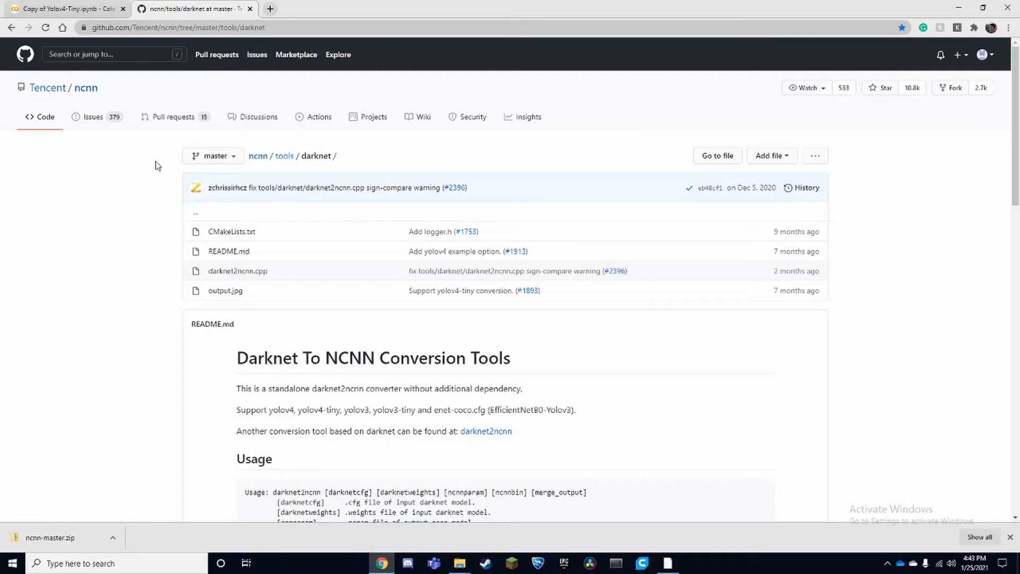
pyautogui.moveTo(88, 240)
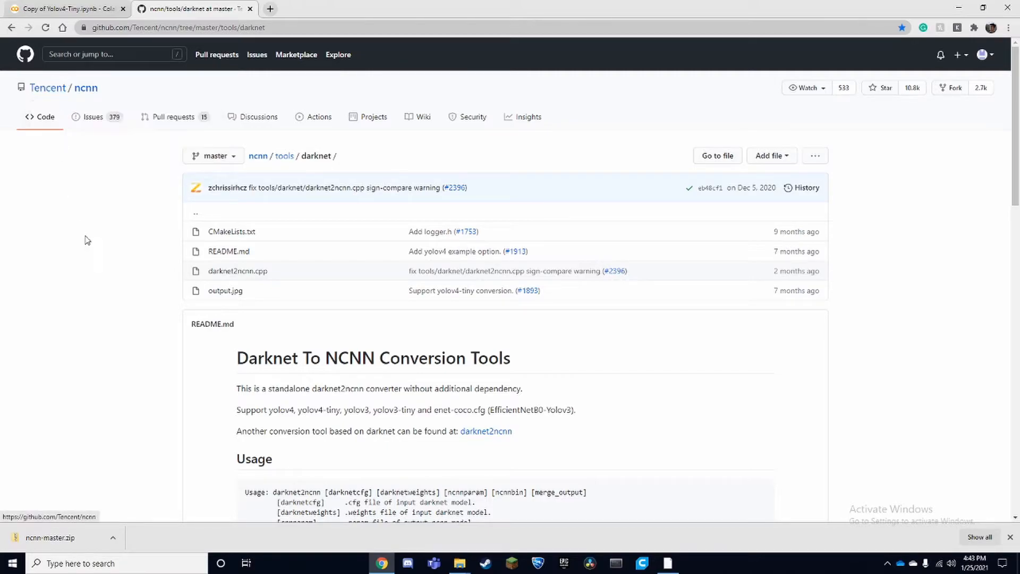
pyautogui.scroll(-3)
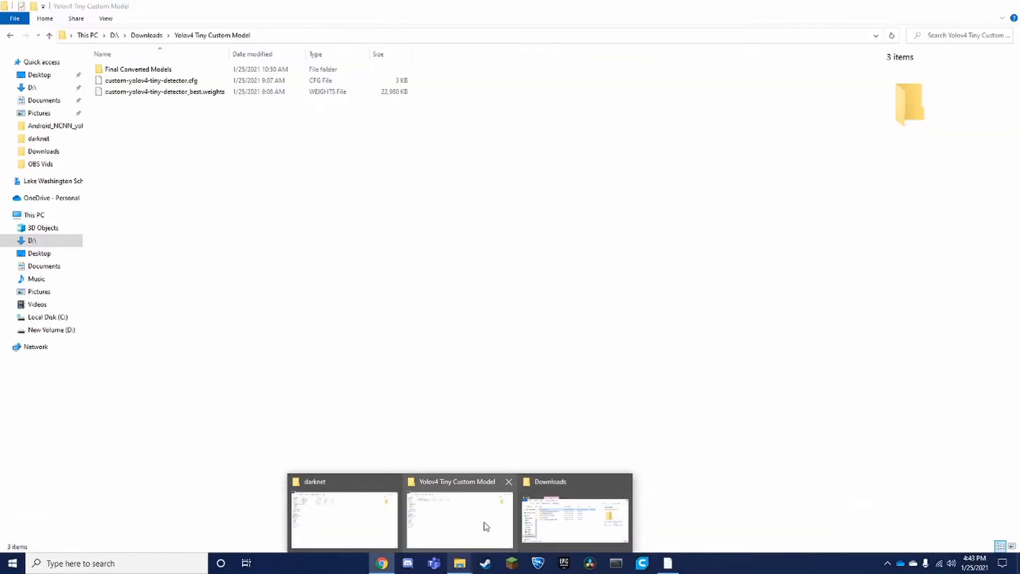
# - Go into Downloads\ncnn-master\ncnn-master\tools\darknet and paste the custom cfg and weights files there
pyautogui.click(573, 520)
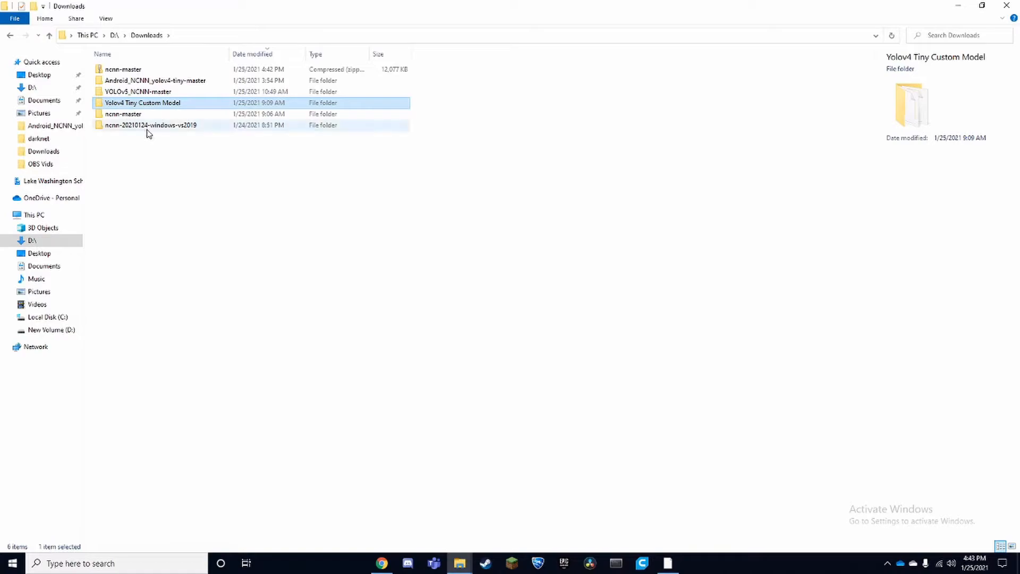
pyautogui.moveTo(195, 91)
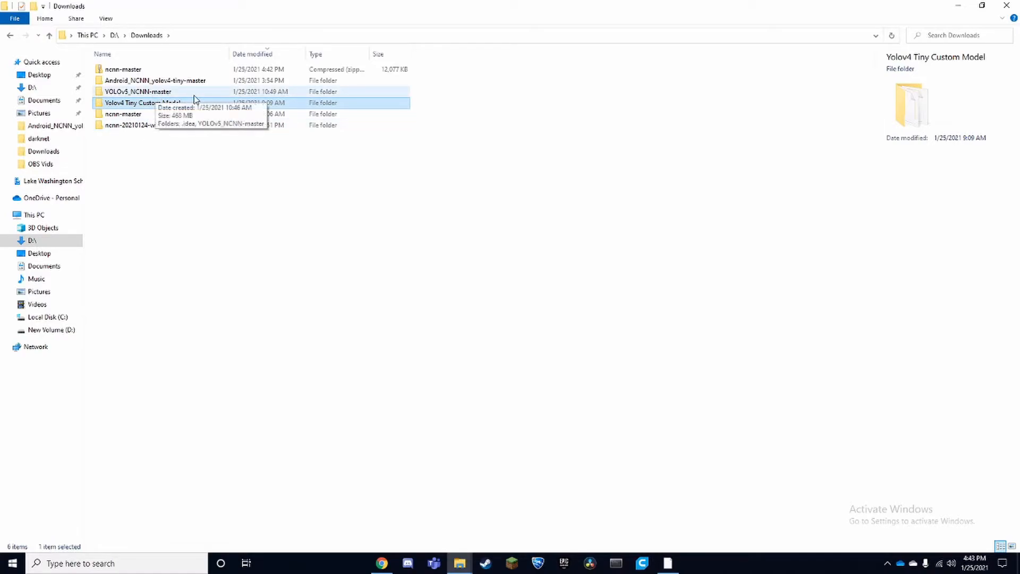
pyautogui.moveTo(151, 99)
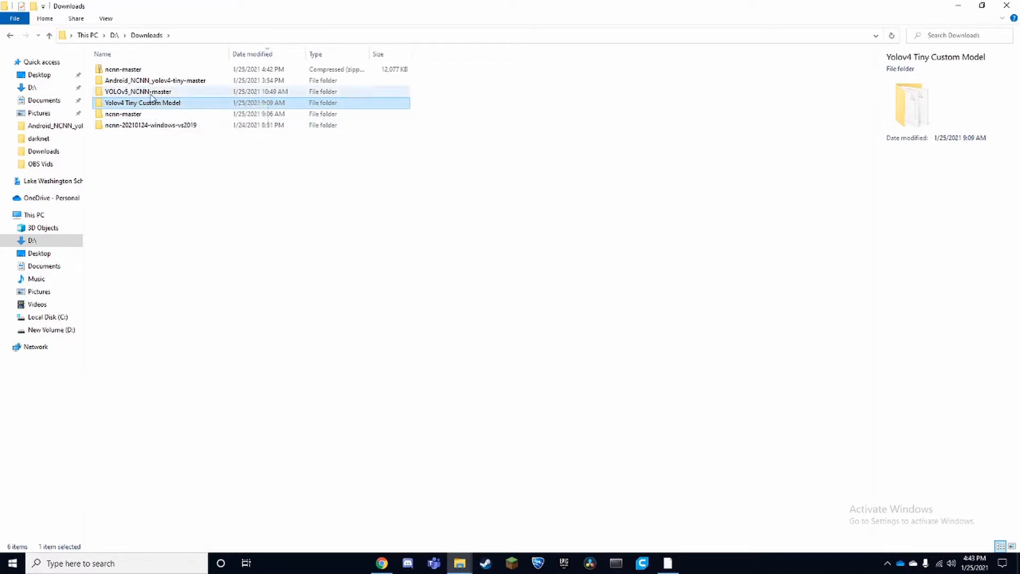
pyautogui.moveTo(157, 91)
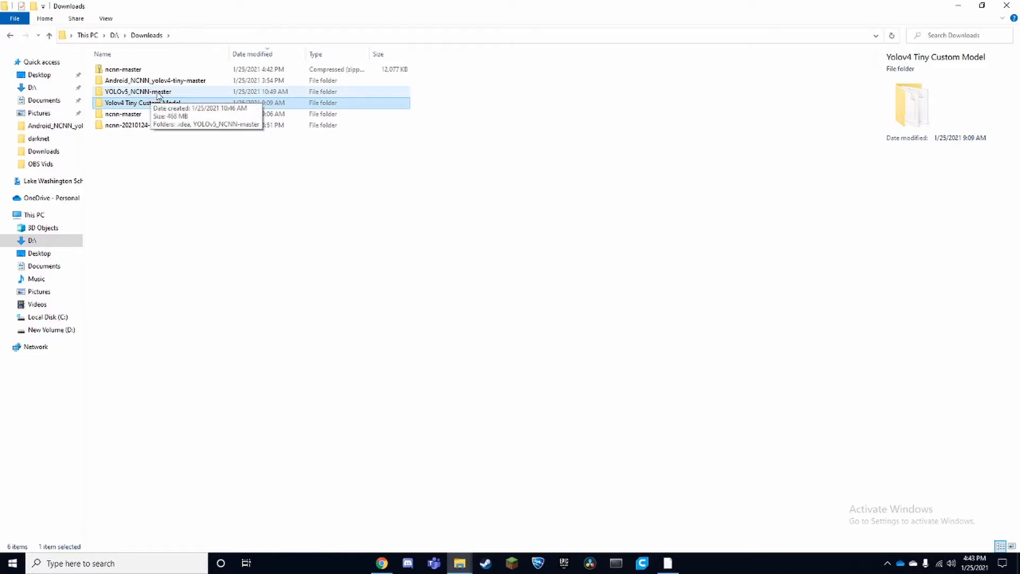
pyautogui.doubleClick(137, 91)
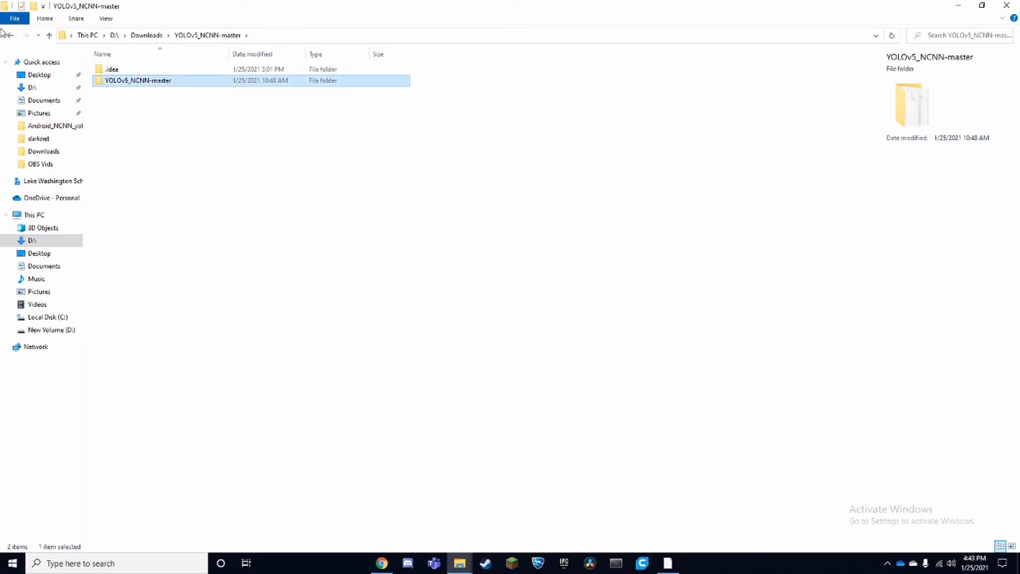
pyautogui.doubleClick(136, 70)
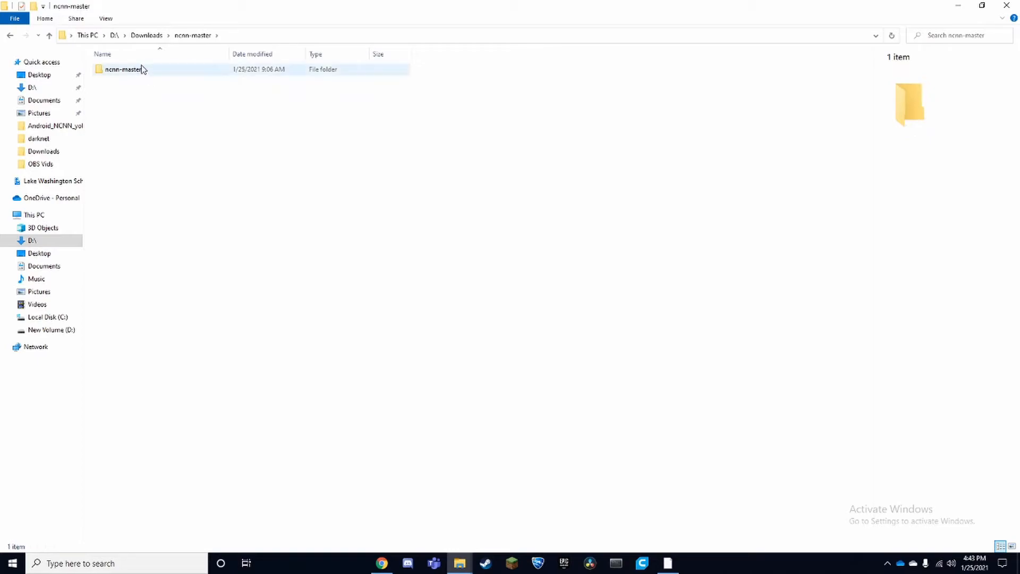
pyautogui.doubleClick(124, 69)
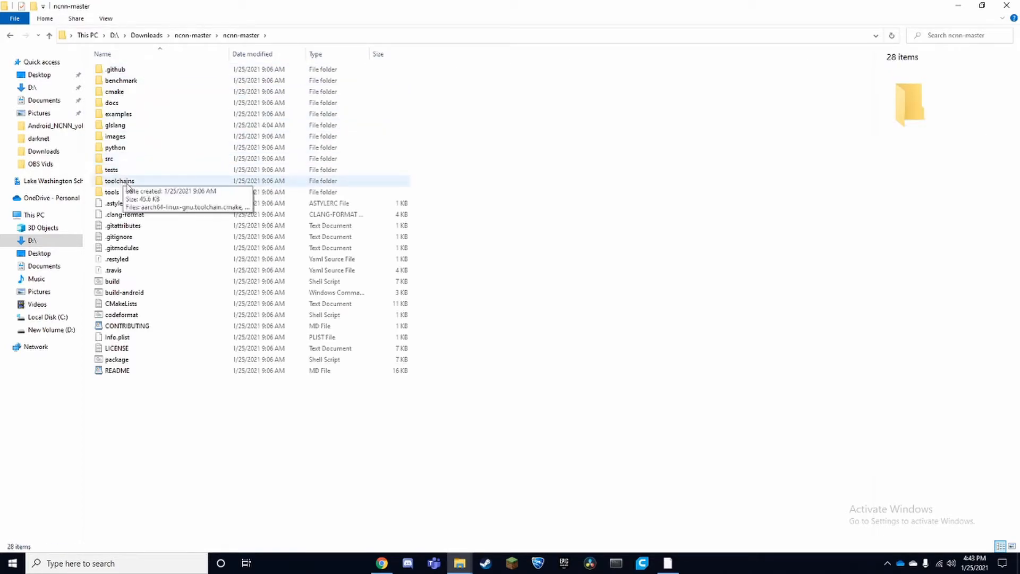
pyautogui.doubleClick(112, 191)
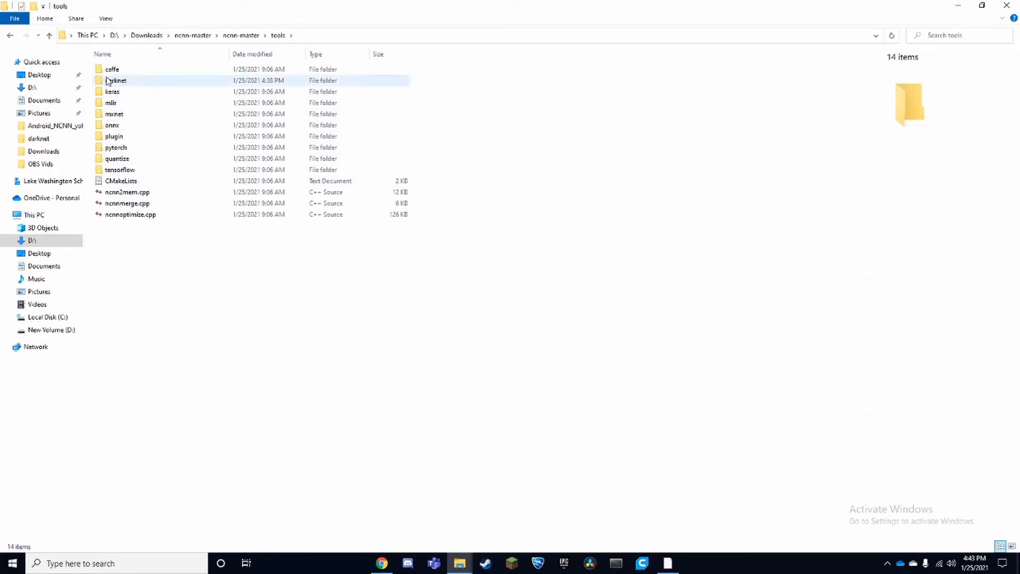
pyautogui.doubleClick(115, 80)
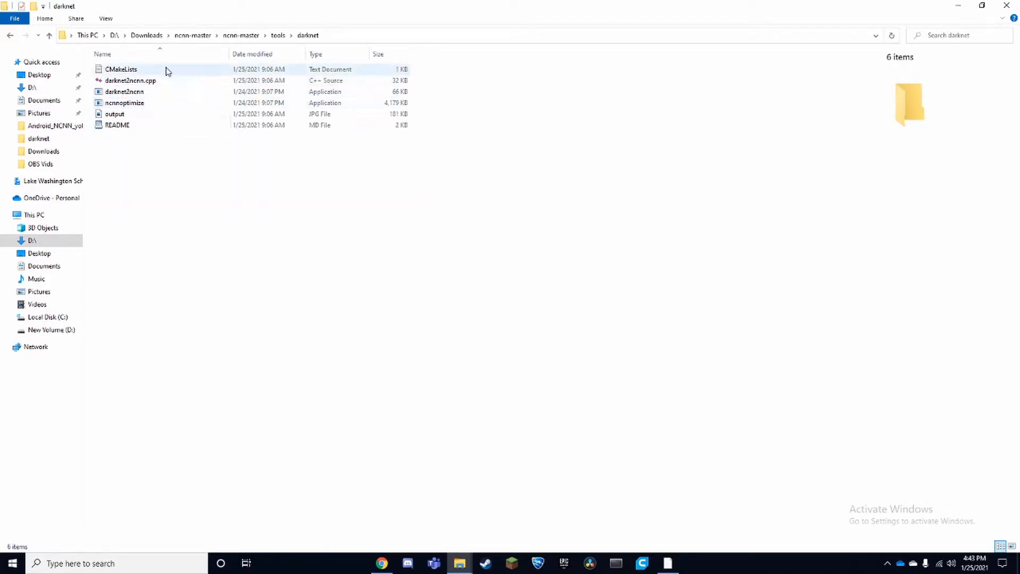
pyautogui.moveTo(124, 91)
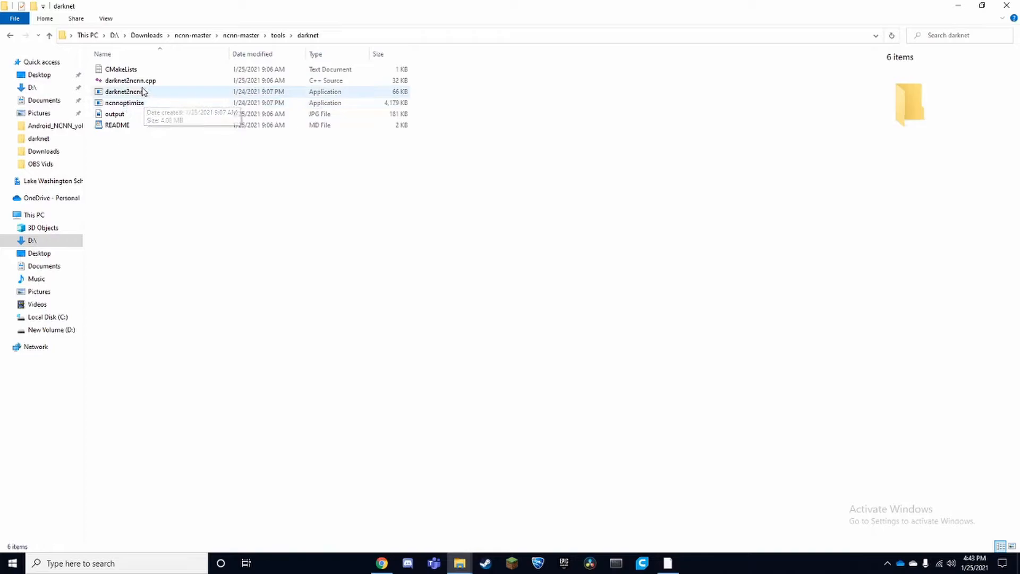
pyautogui.moveTo(125, 98)
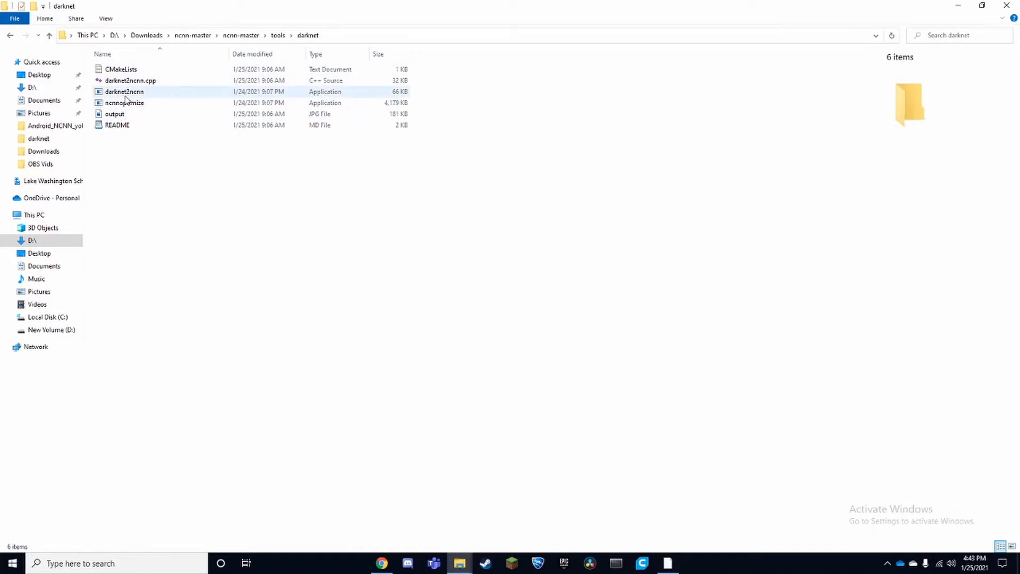
pyautogui.moveTo(124, 91)
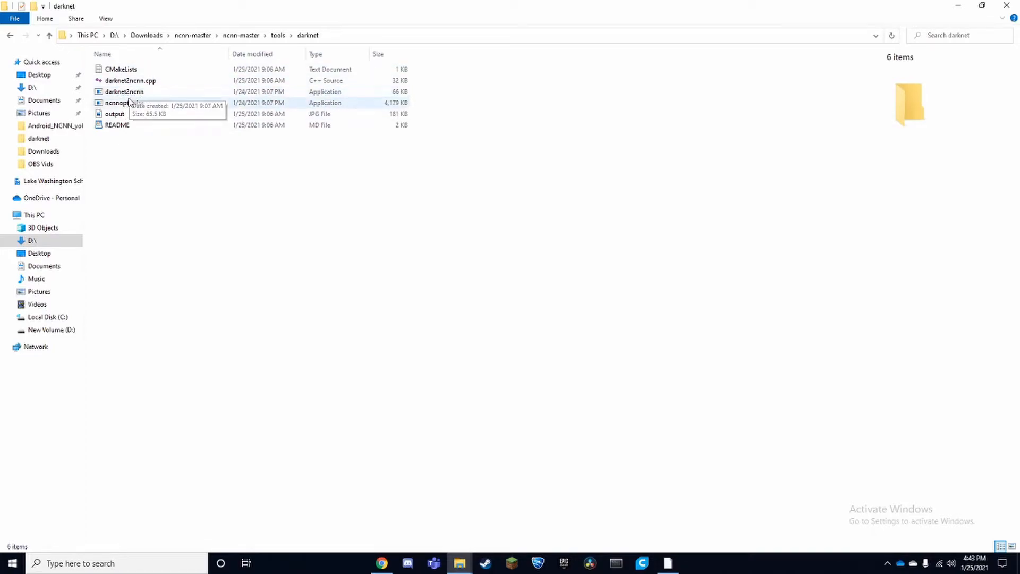
pyautogui.moveTo(155, 102)
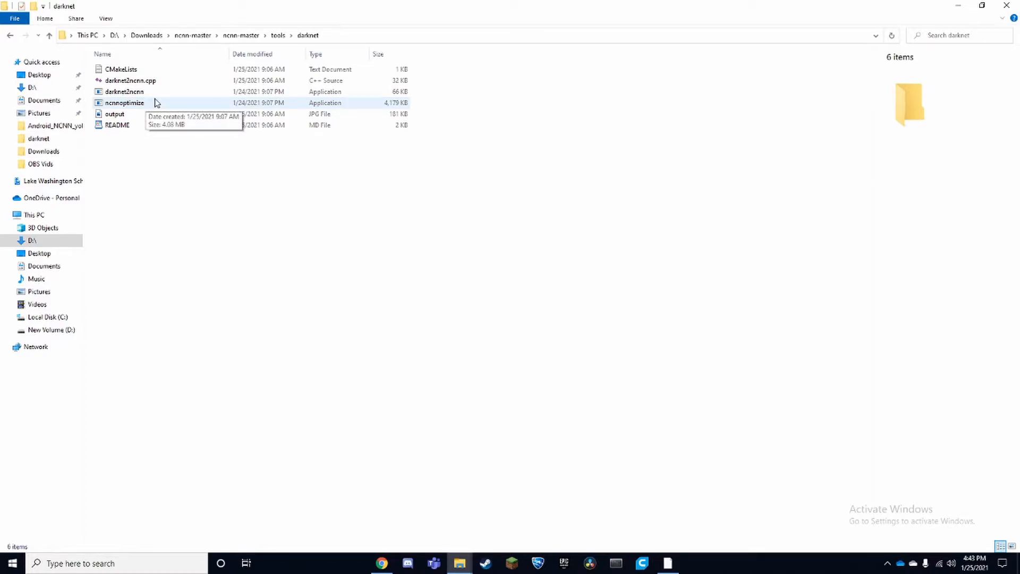
pyautogui.moveTo(160, 92)
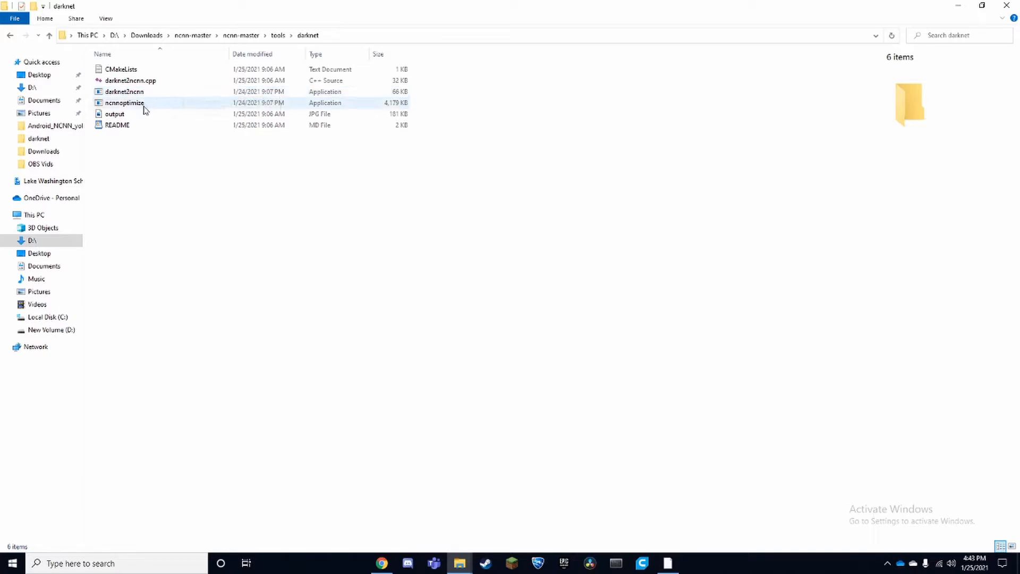
pyautogui.moveTo(133, 102)
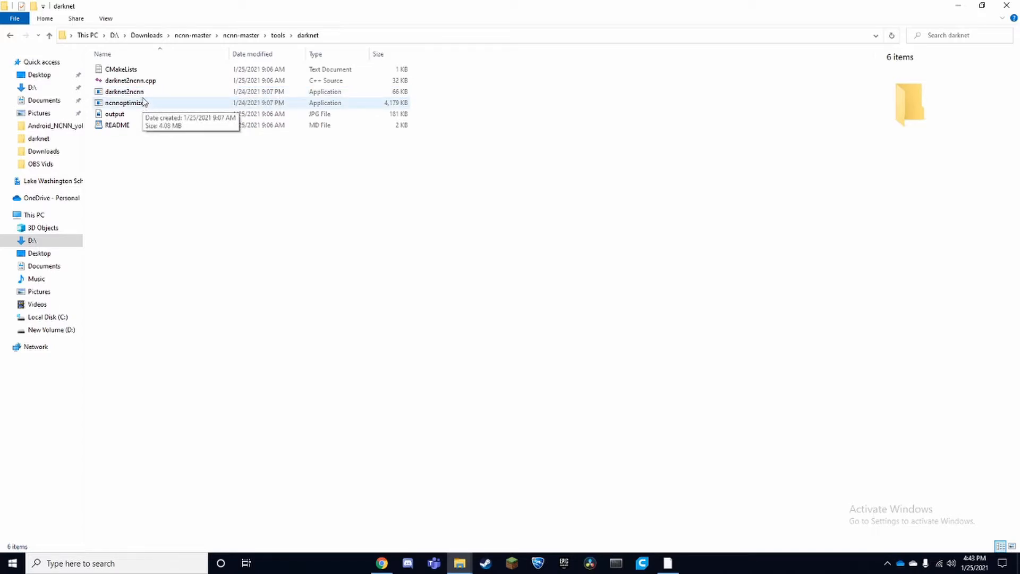
pyautogui.moveTo(162, 15)
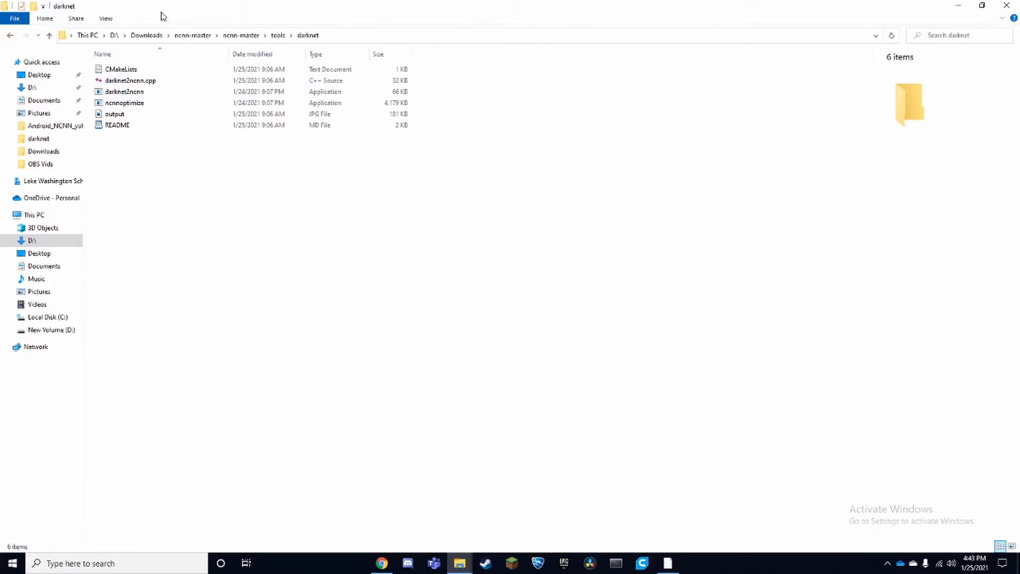
pyautogui.moveTo(181, 170)
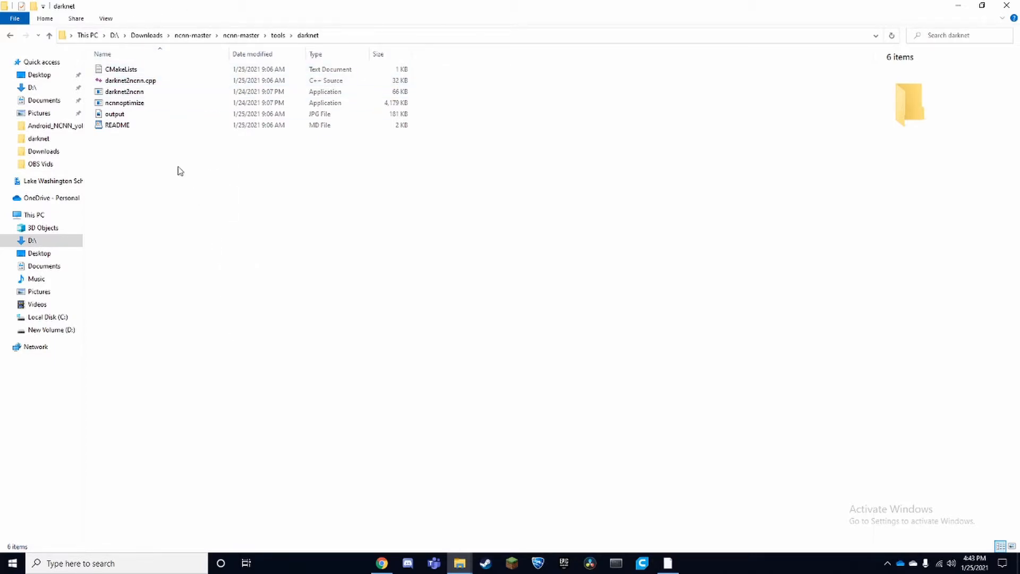
pyautogui.rightClick(180, 171)
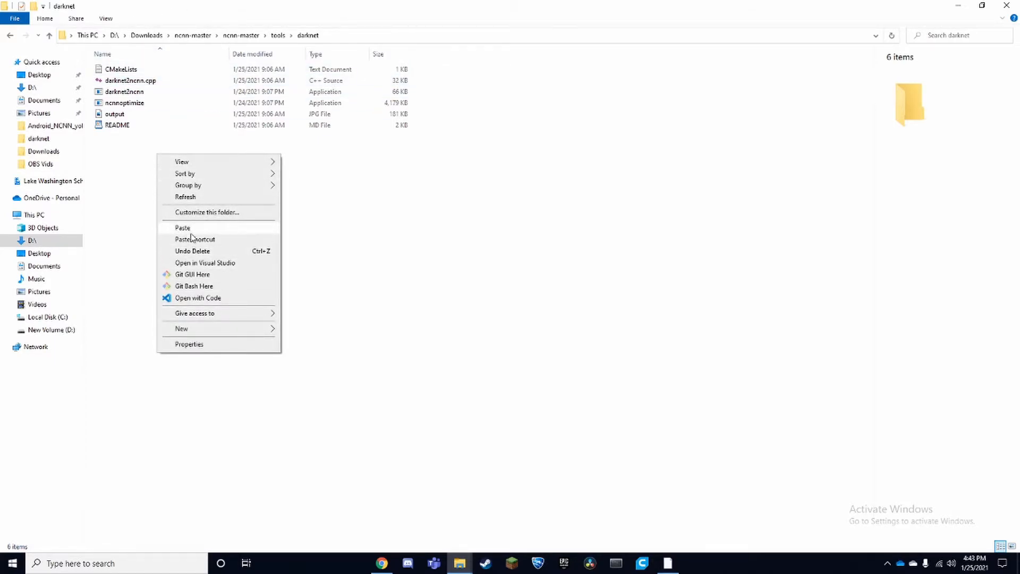
pyautogui.click(183, 227)
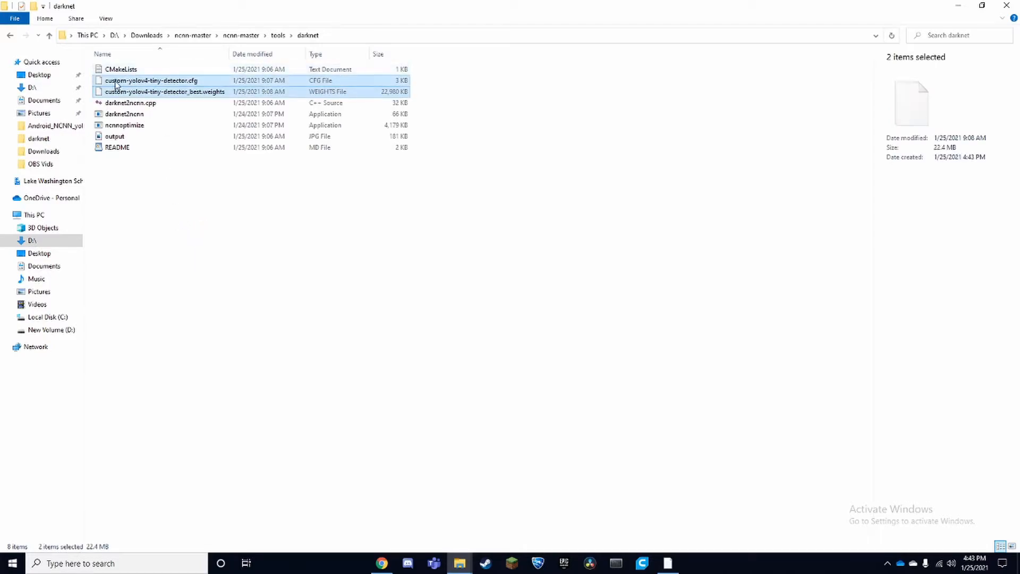
pyautogui.moveTo(124, 91)
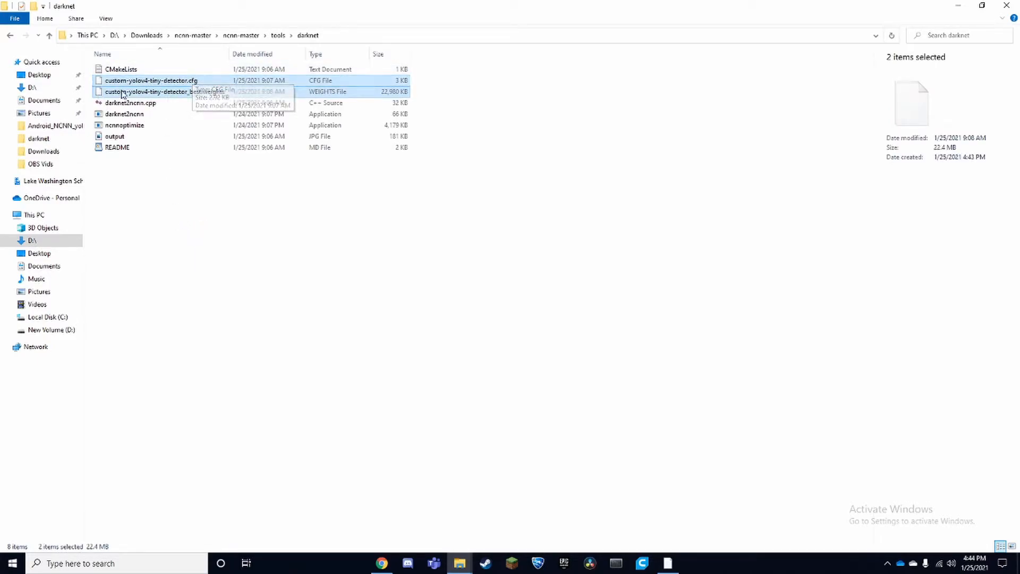
pyautogui.moveTo(225, 95)
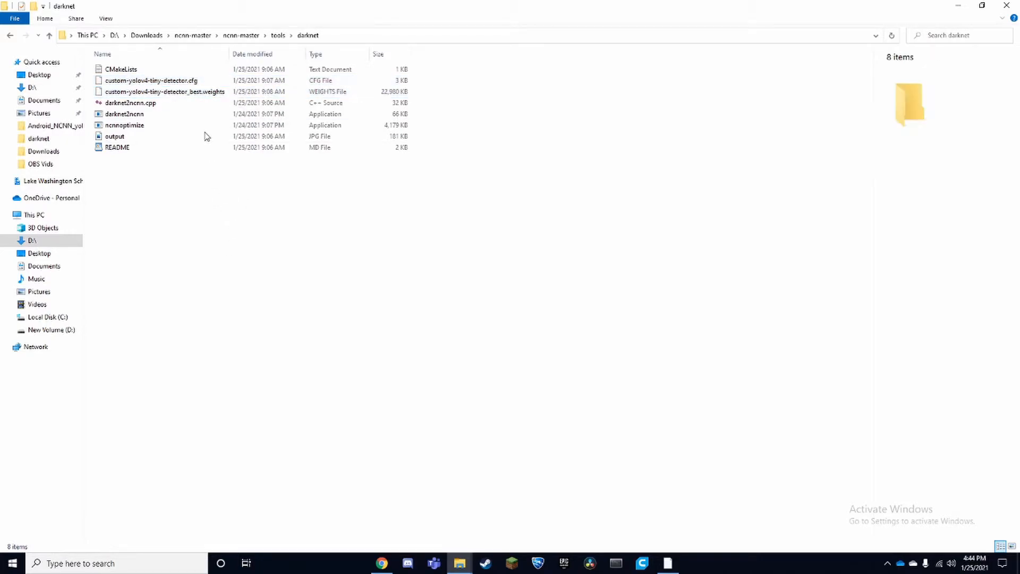
# - Rename the pasted files to yolov4-tiny.weights and yolov4-tiny.cfg
pyautogui.rightClick(163, 91)
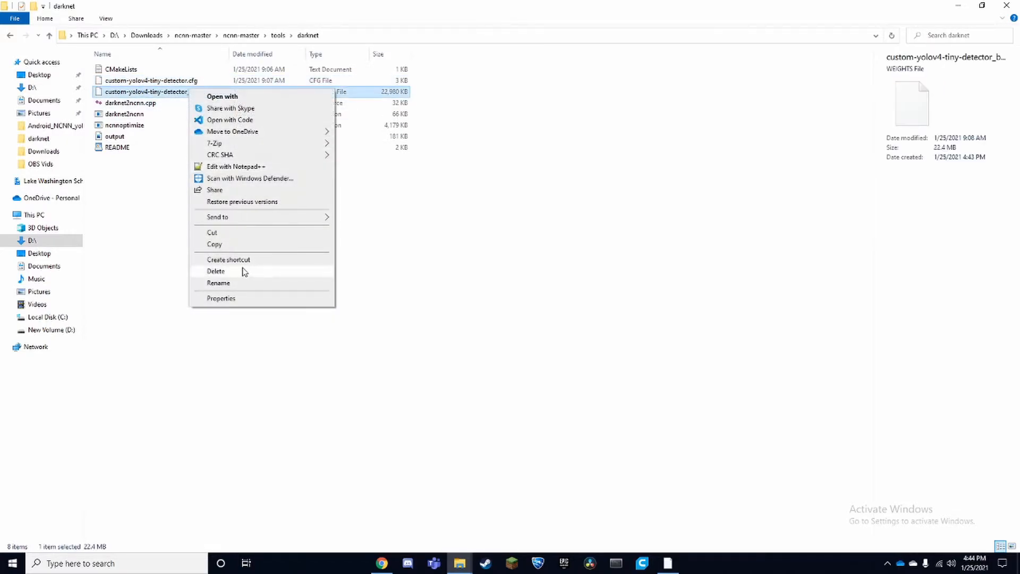
pyautogui.click(218, 282)
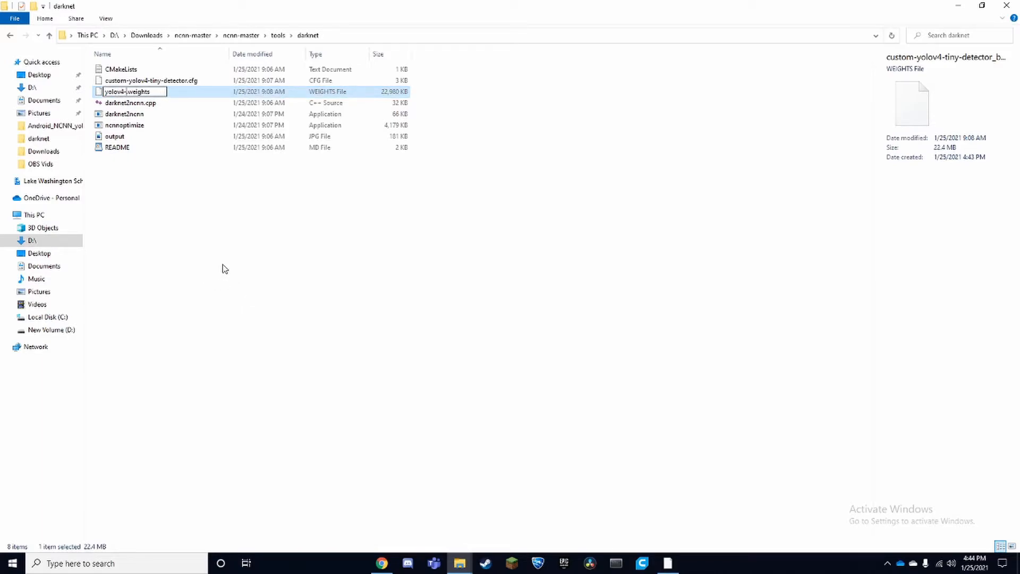
pyautogui.press('Return')
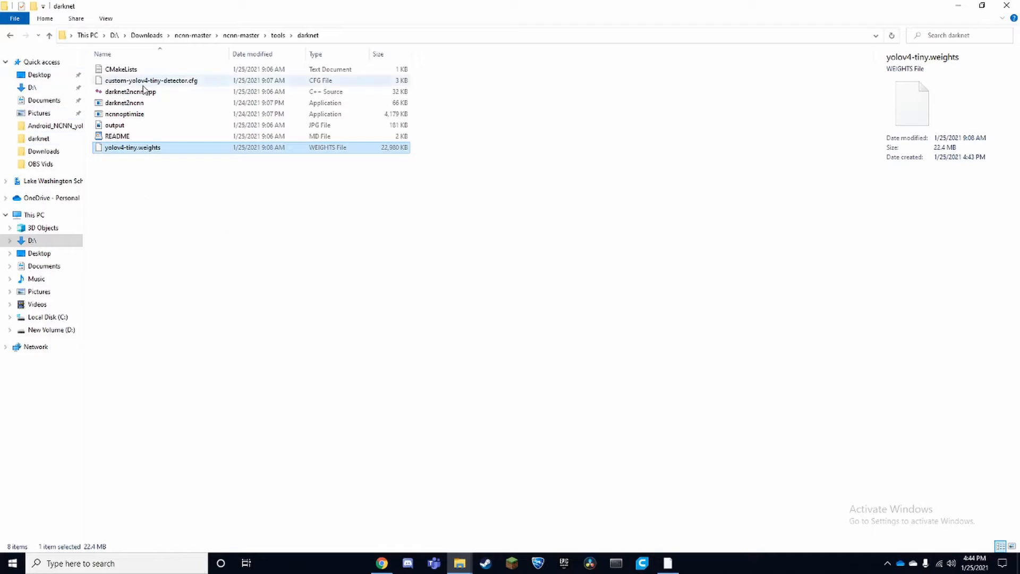
pyautogui.rightClick(151, 80)
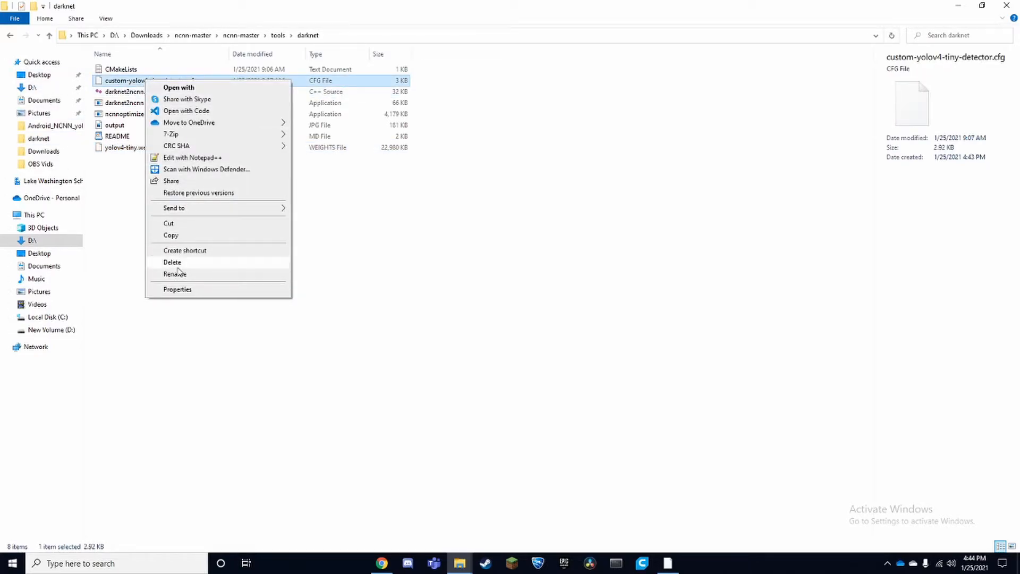
pyautogui.click(174, 273)
pyautogui.write('yolov4-tiny')
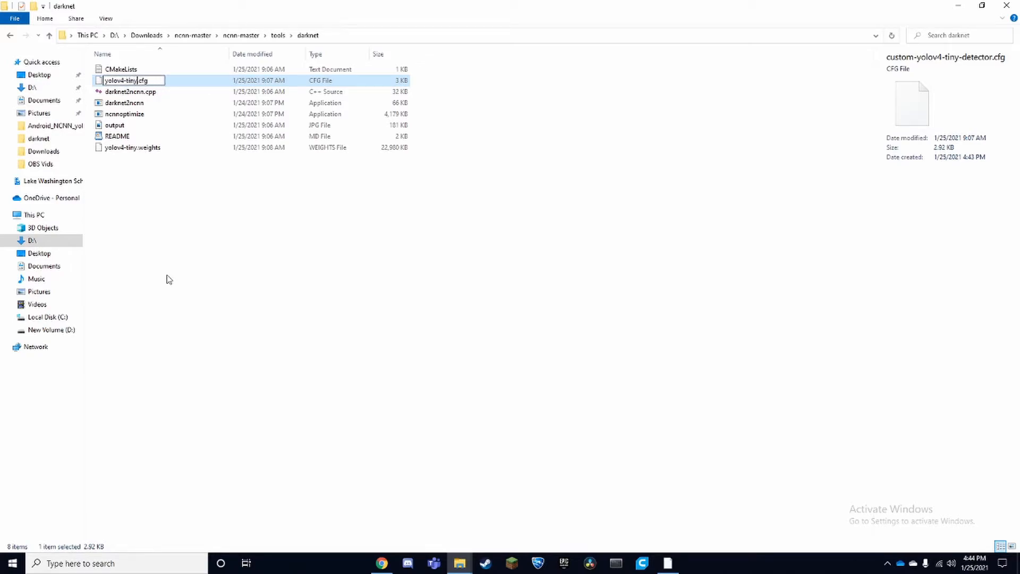
pyautogui.press('Return')
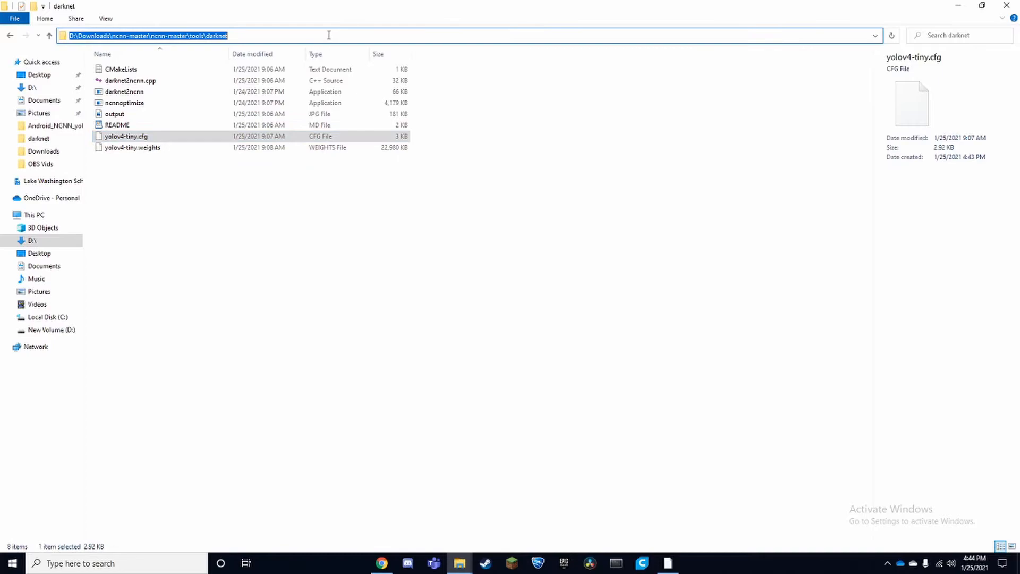
# - Start cmd from the darknet folder's address bar and copy the darknet2ncnn yolov4-tiny example command from the README
pyautogui.write('cmd')
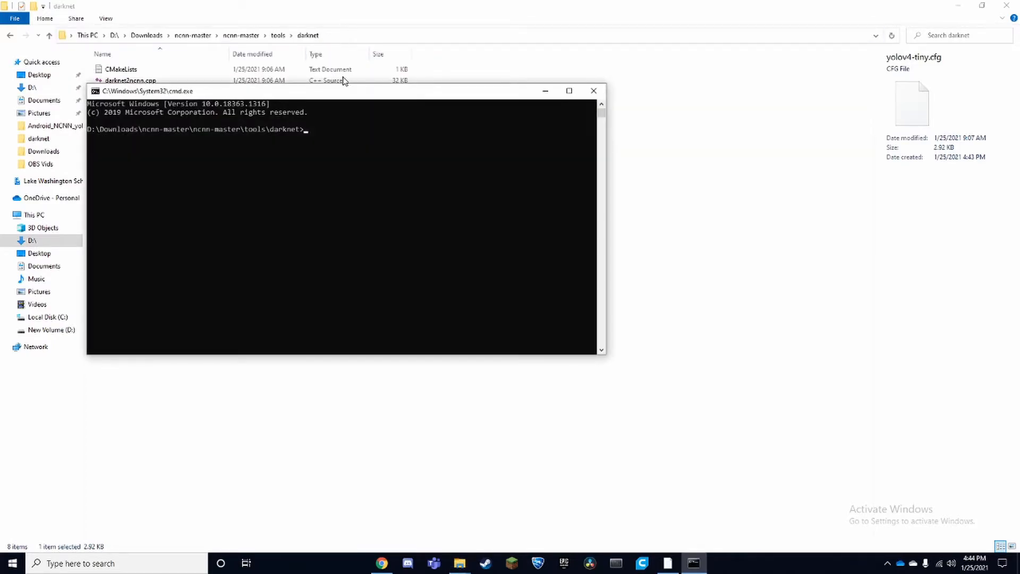
pyautogui.click(568, 91)
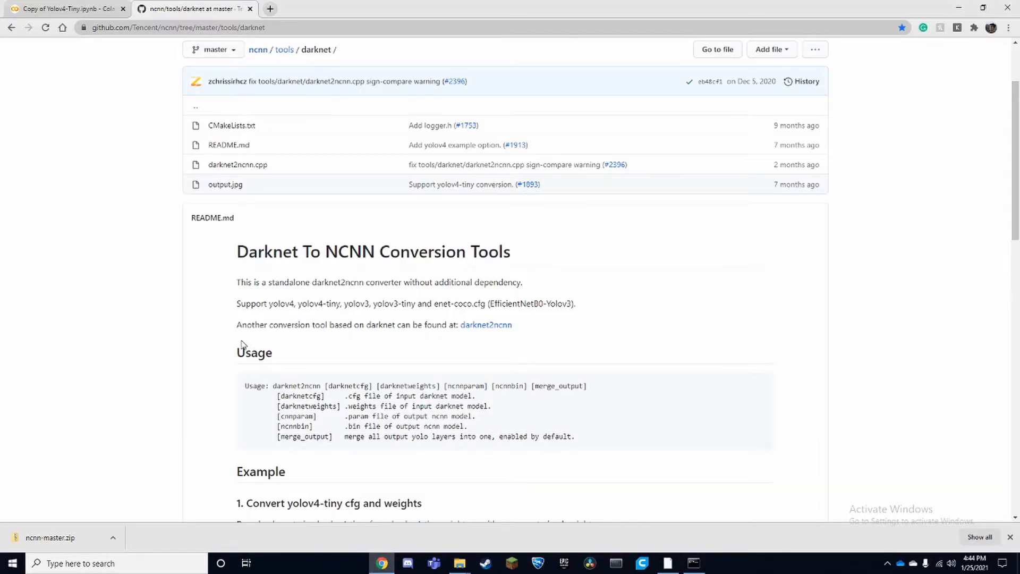
pyautogui.scroll(-3)
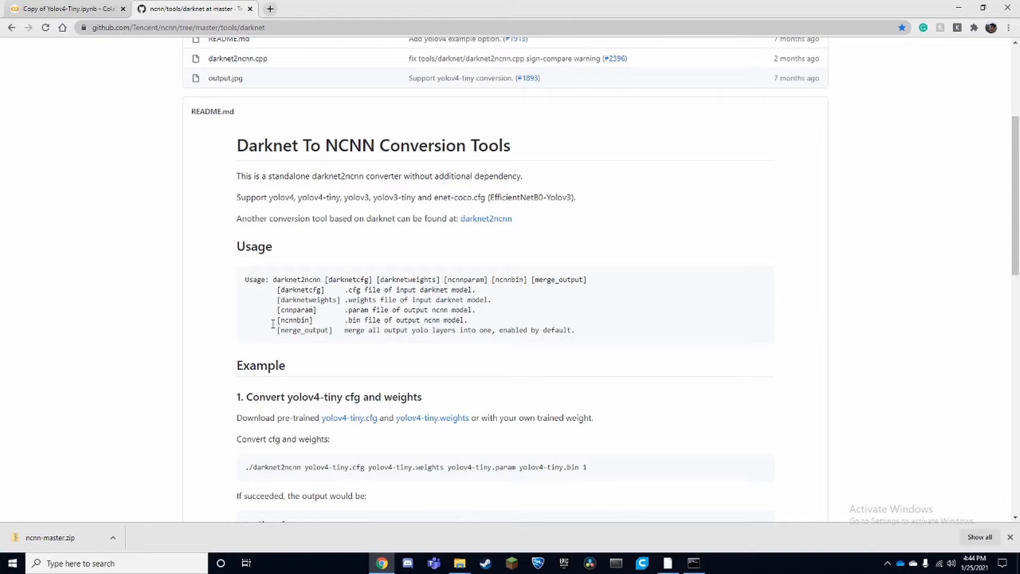
pyautogui.doubleClick(258, 467)
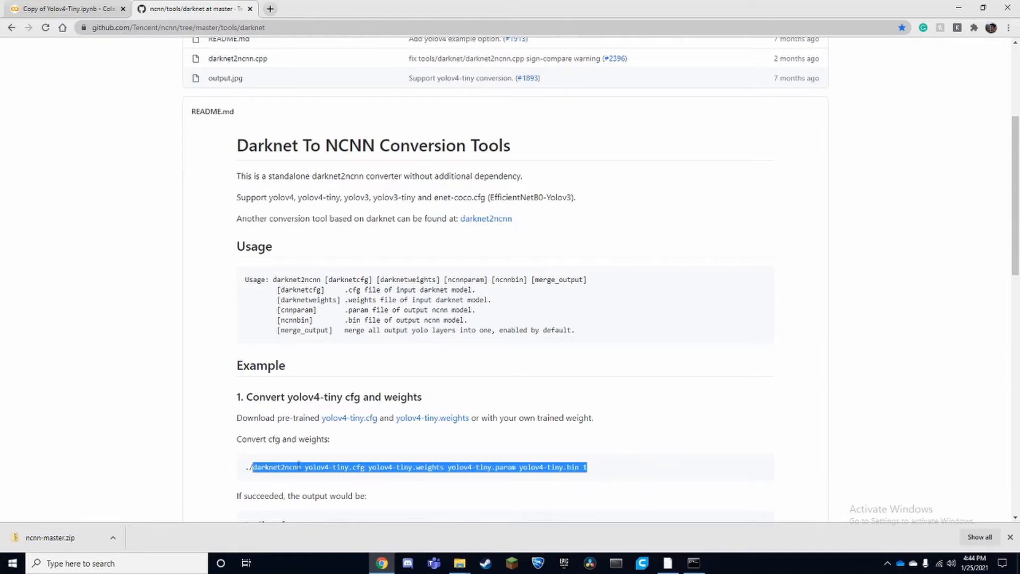
pyautogui.moveTo(666, 470)
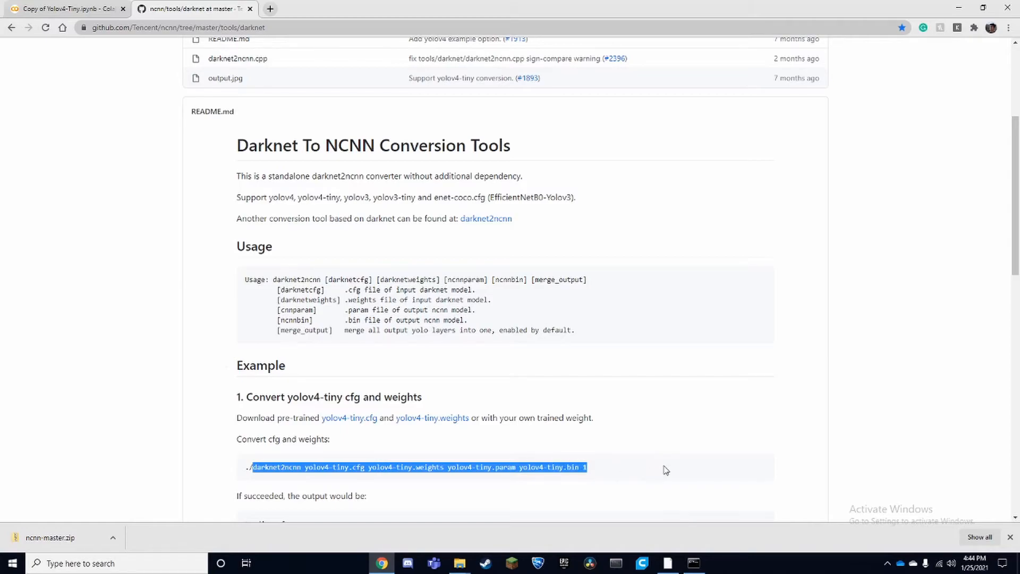
pyautogui.click(693, 563)
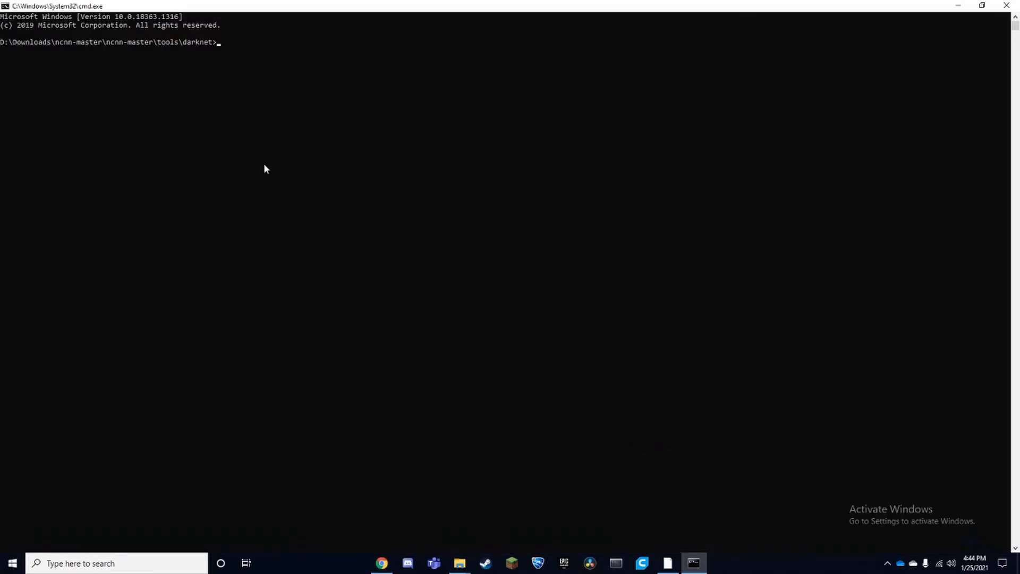
# - Run darknet2ncnn to convert yolov4-tiny.cfg and .weights into yolov4-tiny.param and yolov4-tiny.bin
pyautogui.press('Return')
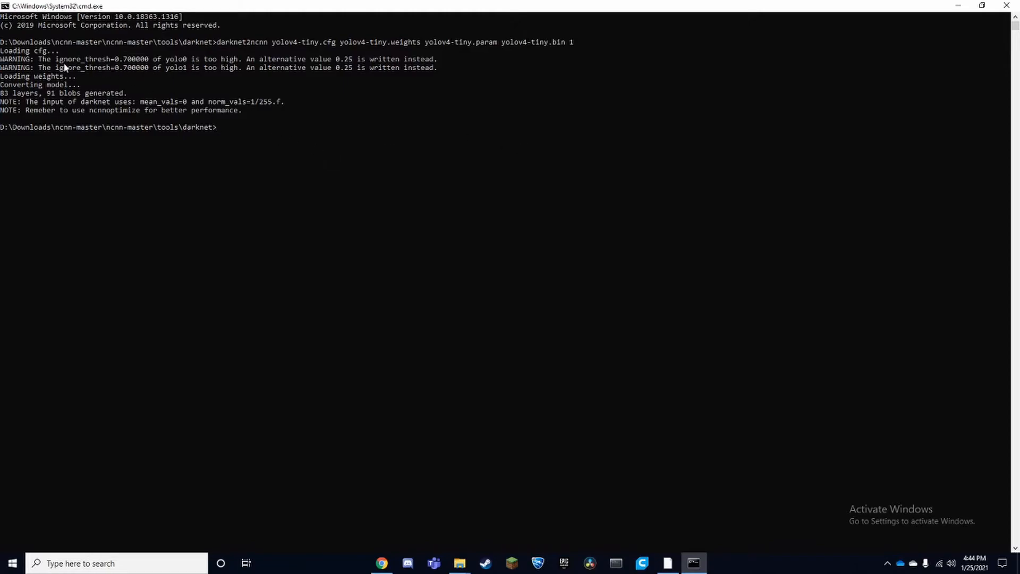
pyautogui.moveTo(246, 107)
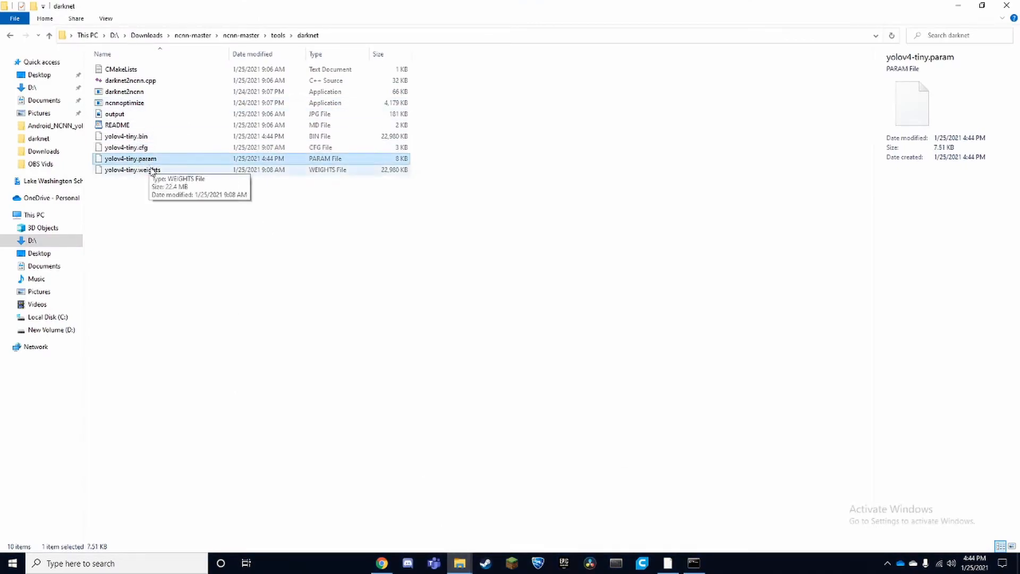
# - Check the converted files, run ncnnoptimize in cmd to produce yolov4-tiny-opt.param and .bin, and view them in the darknet folder
pyautogui.click(133, 170)
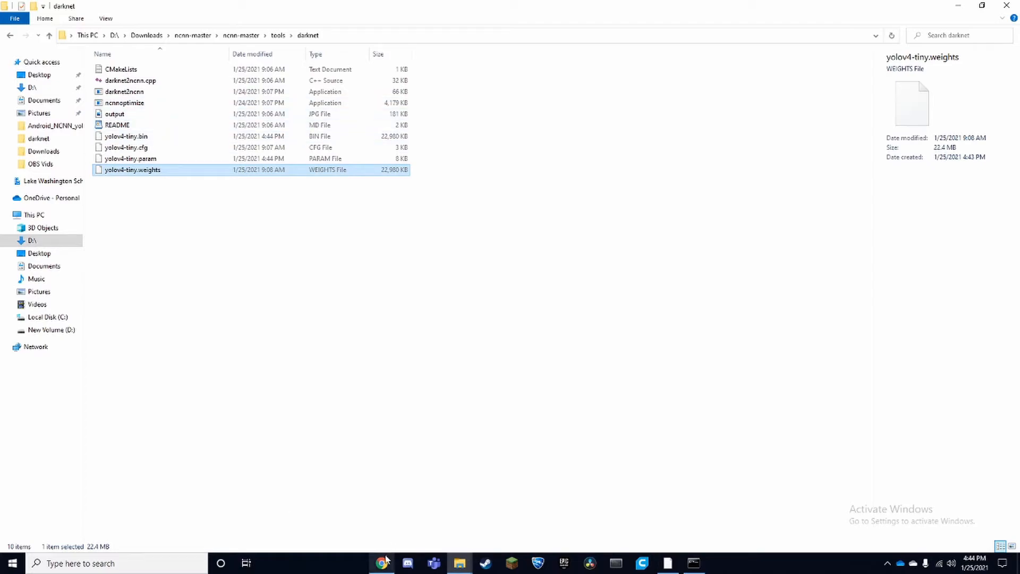
pyautogui.click(382, 562)
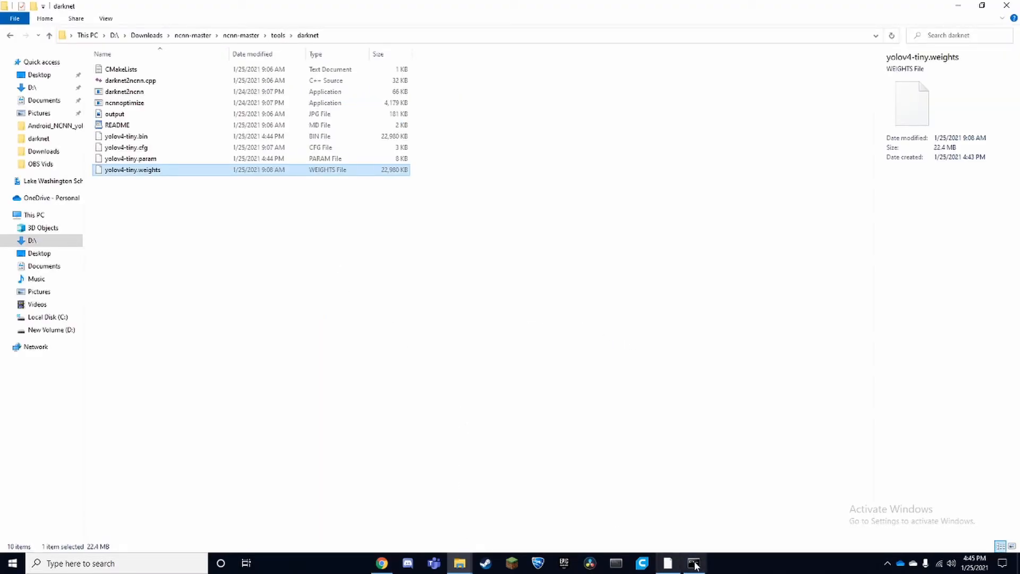
pyautogui.click(692, 563)
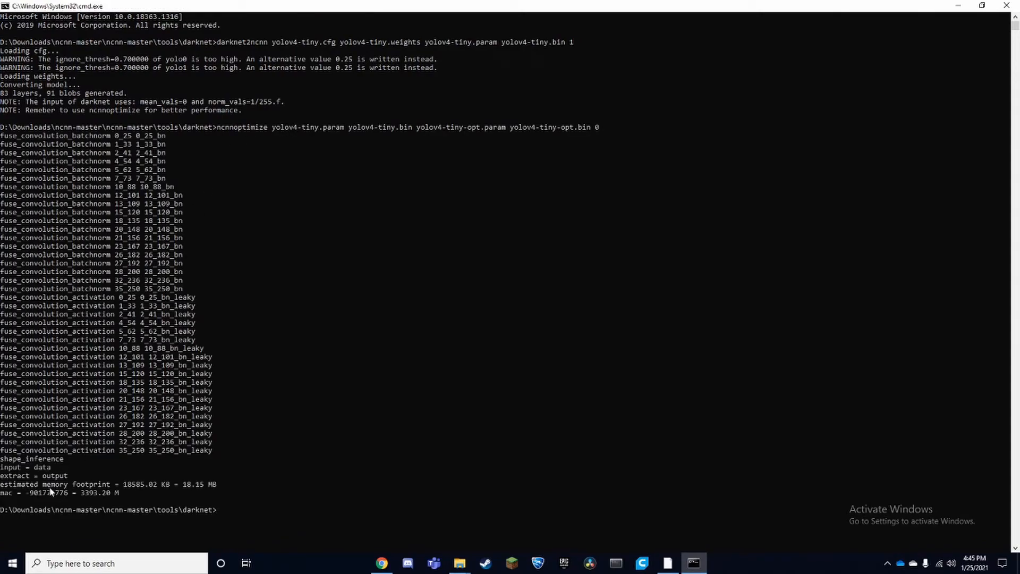
pyautogui.moveTo(762, 438)
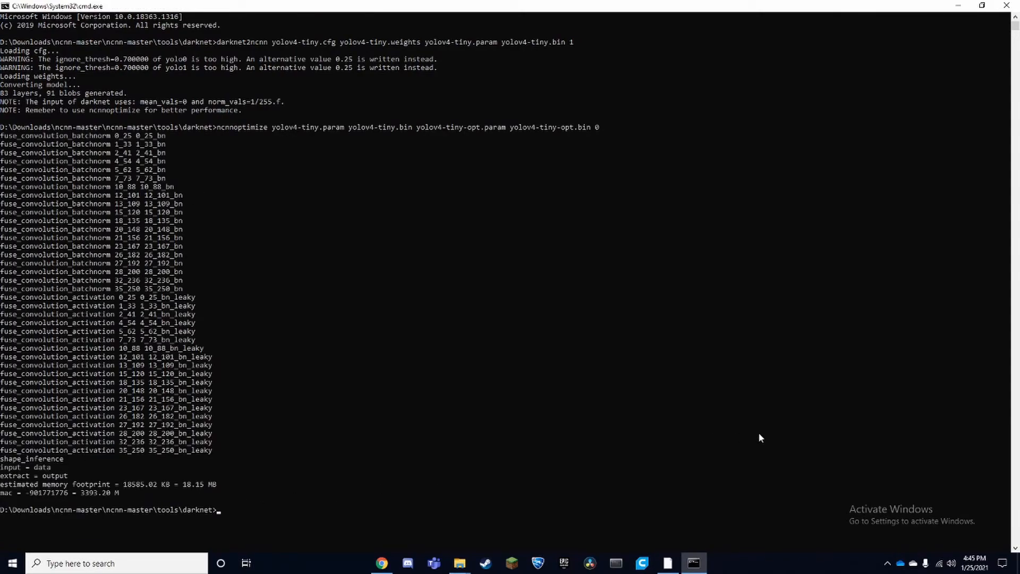
pyautogui.click(459, 562)
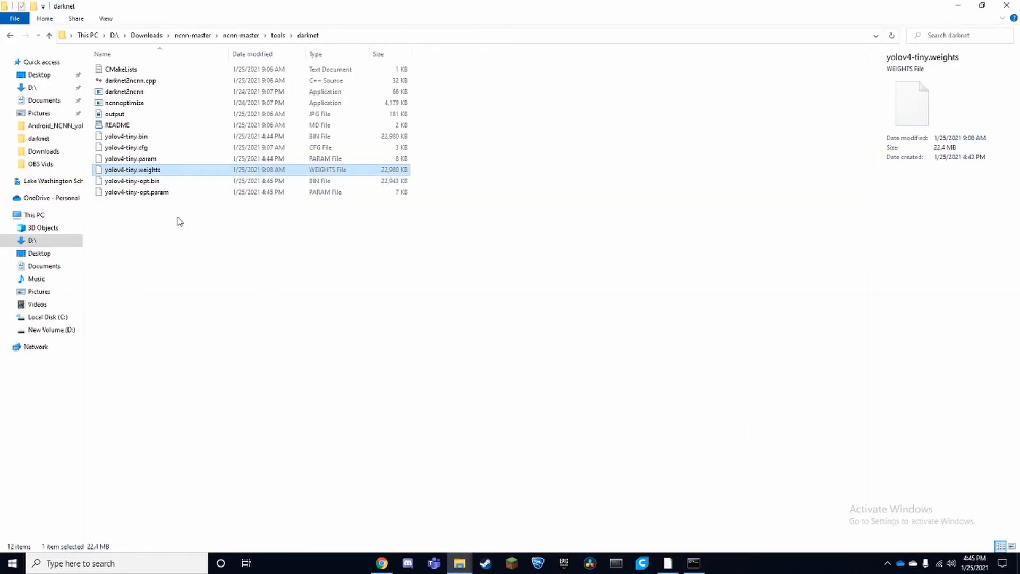
# - Select yolov4-tiny-opt.bin and yolov4-tiny-opt.param and copy them for moving to Downloads
pyautogui.click(131, 181)
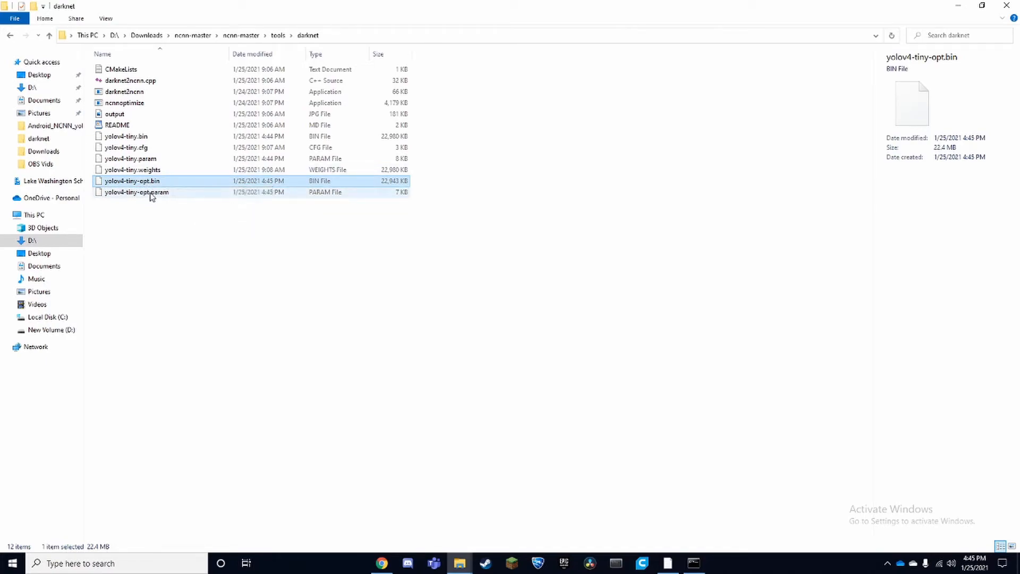
pyautogui.click(137, 191)
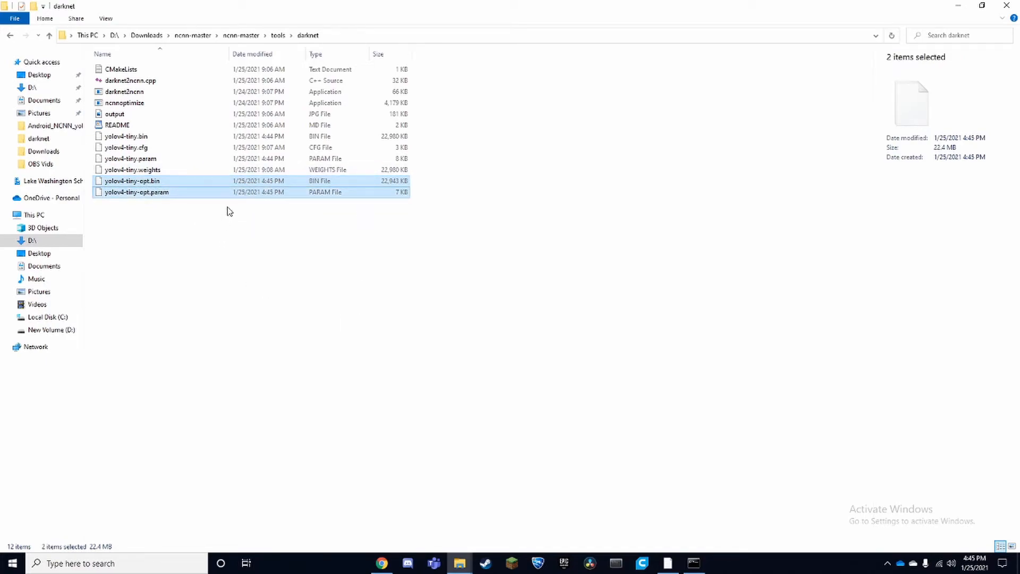
pyautogui.rightClick(136, 192)
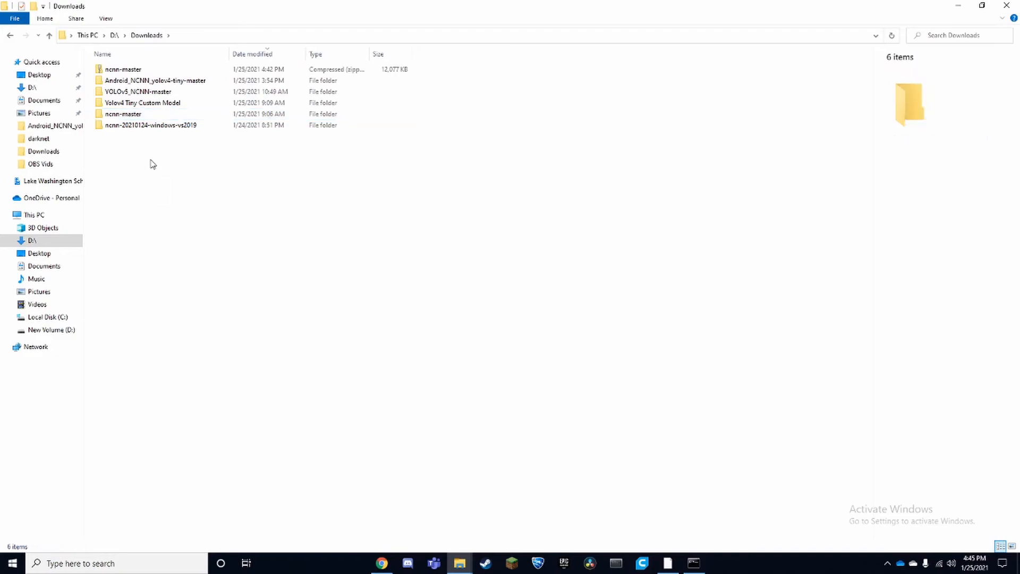
# - Create a 'Yolov4 Tiny Optimized Model' folder in Downloads and paste the two yolov4-tiny-opt files into it
pyautogui.rightClick(151, 164)
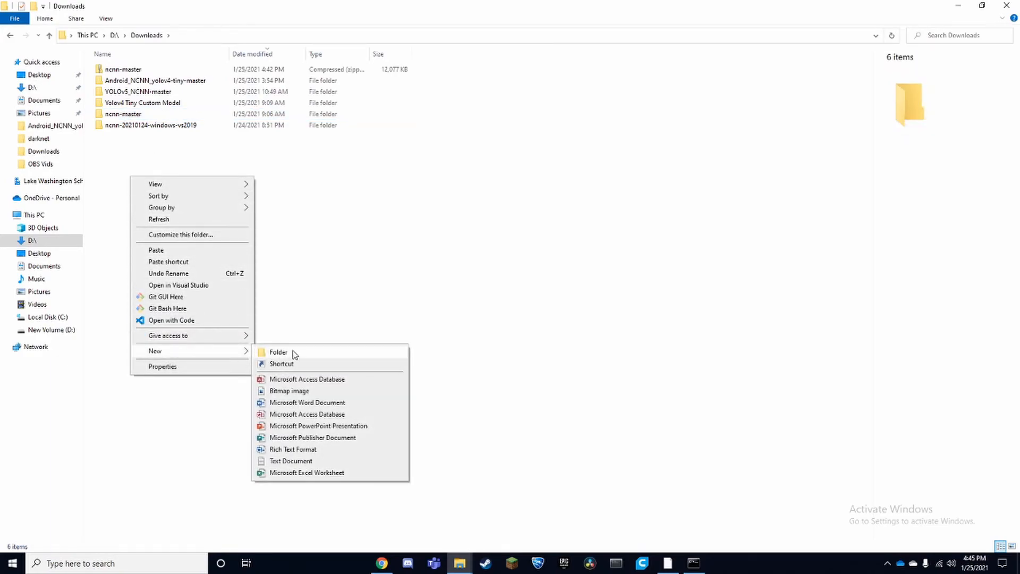
pyautogui.click(278, 352)
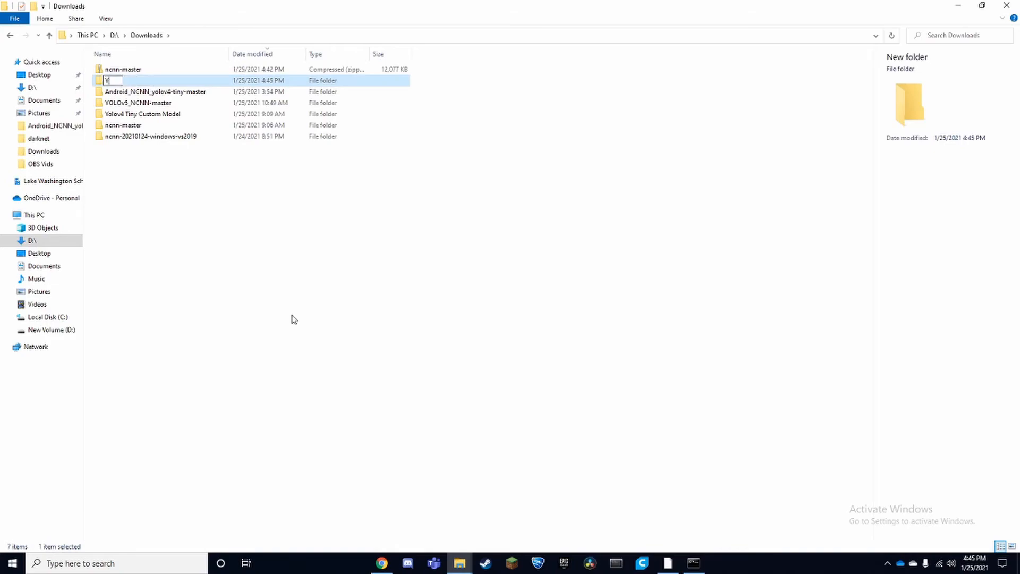
pyautogui.write('olov4 Tiny Optimized Model')
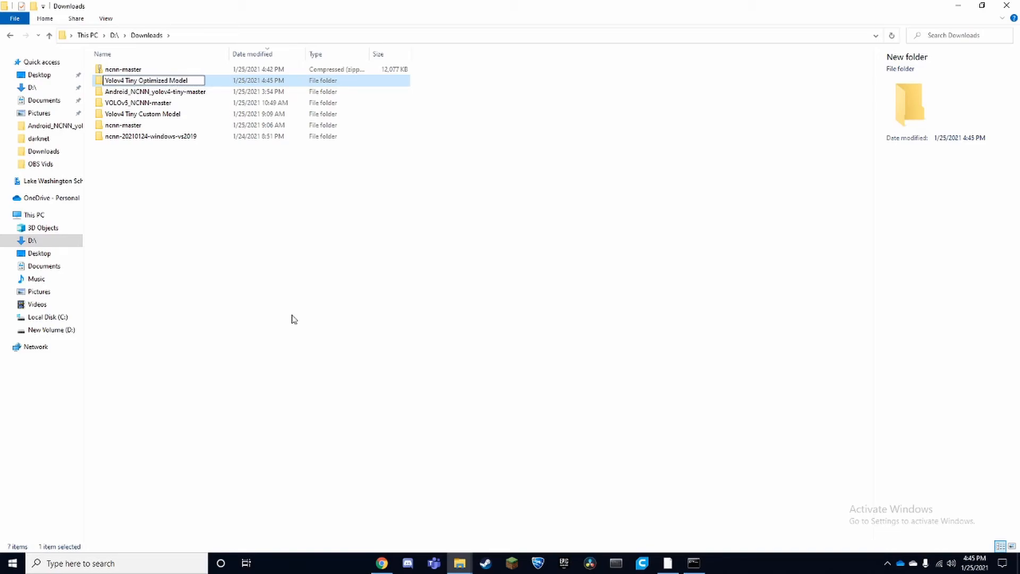
pyautogui.doubleClick(151, 80)
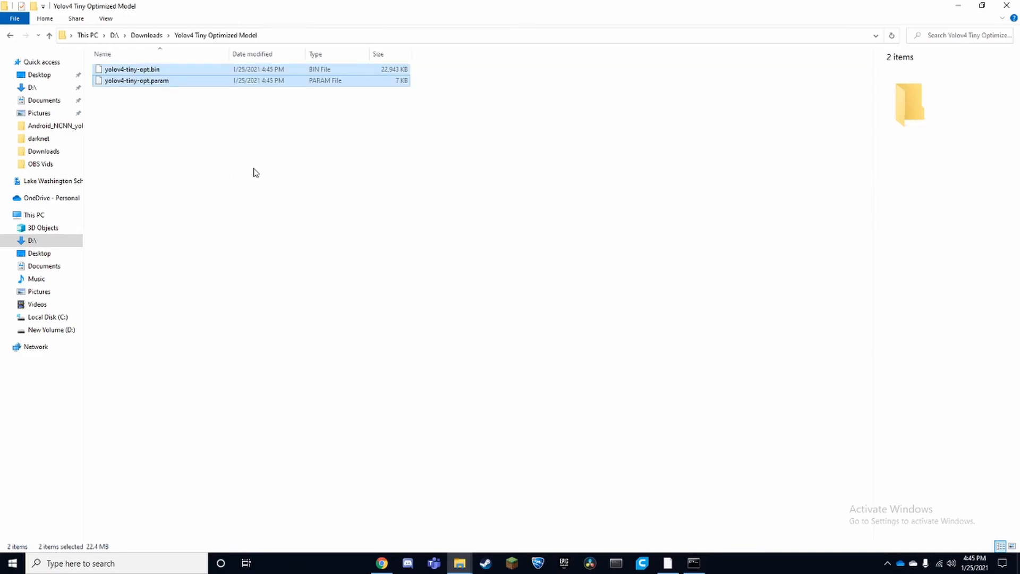
pyautogui.click(319, 144)
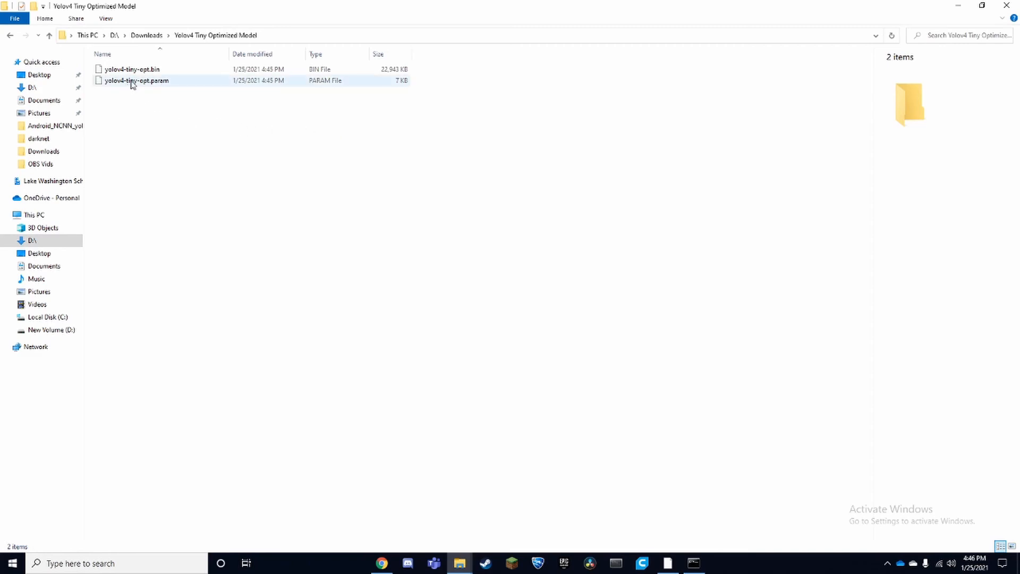
pyautogui.moveTo(131, 69)
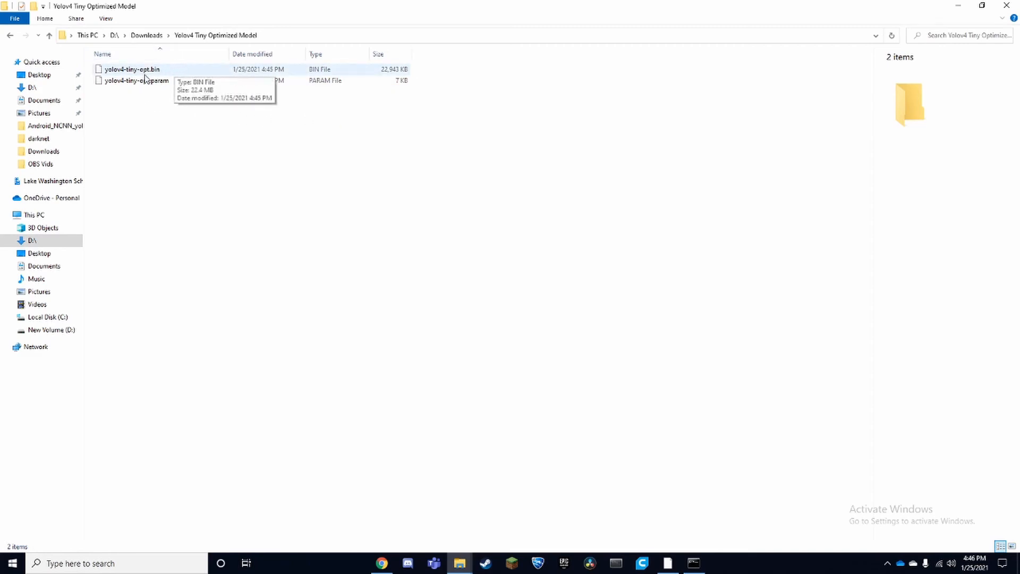
pyautogui.click(132, 69)
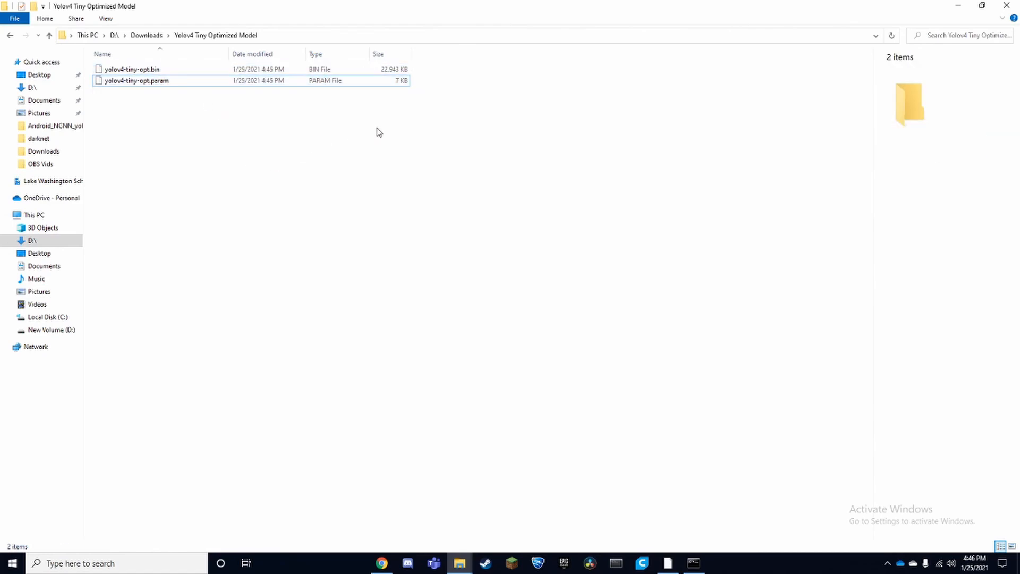
pyautogui.click(131, 69)
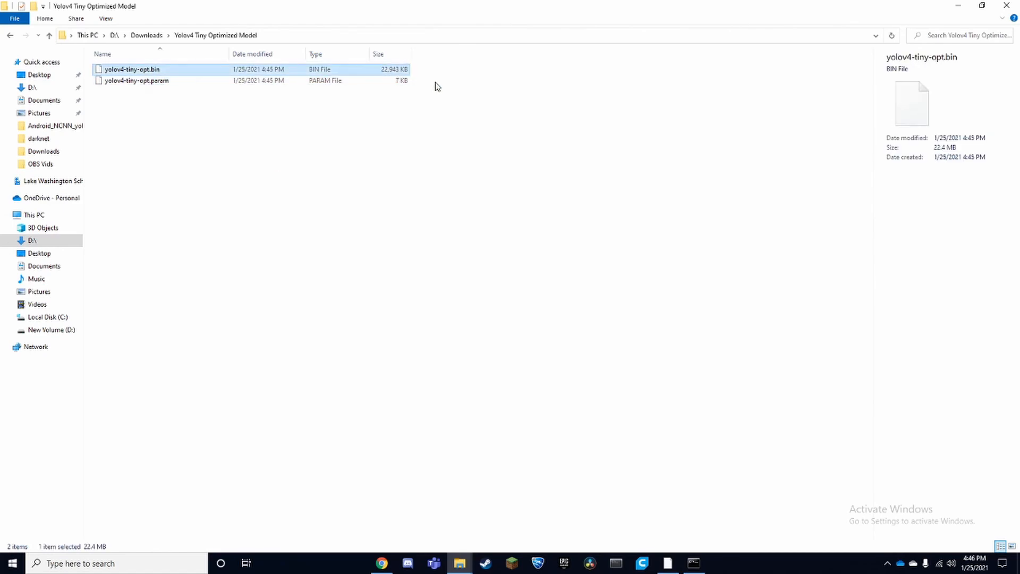
pyautogui.moveTo(486, 106)
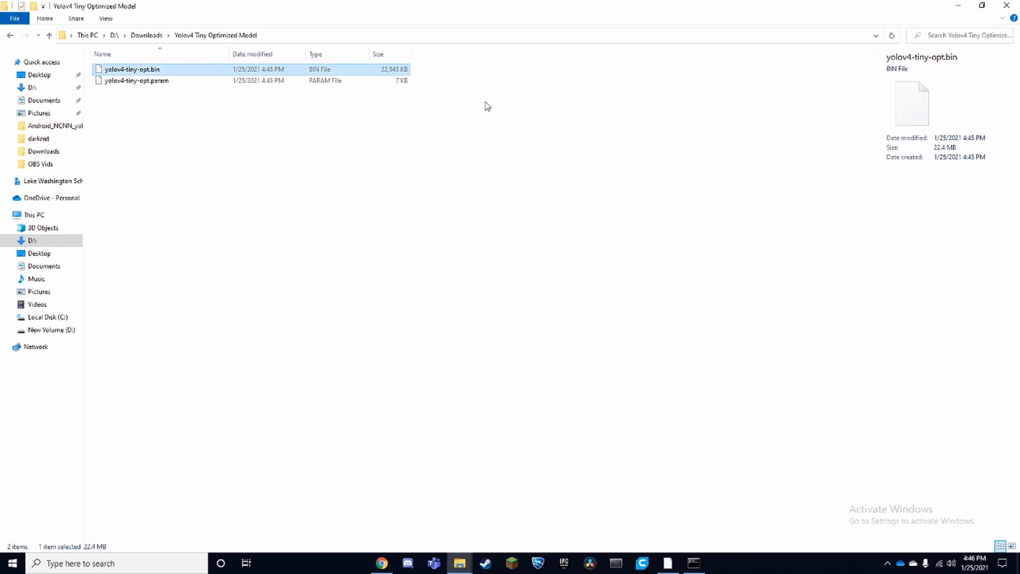
pyautogui.moveTo(586, 115)
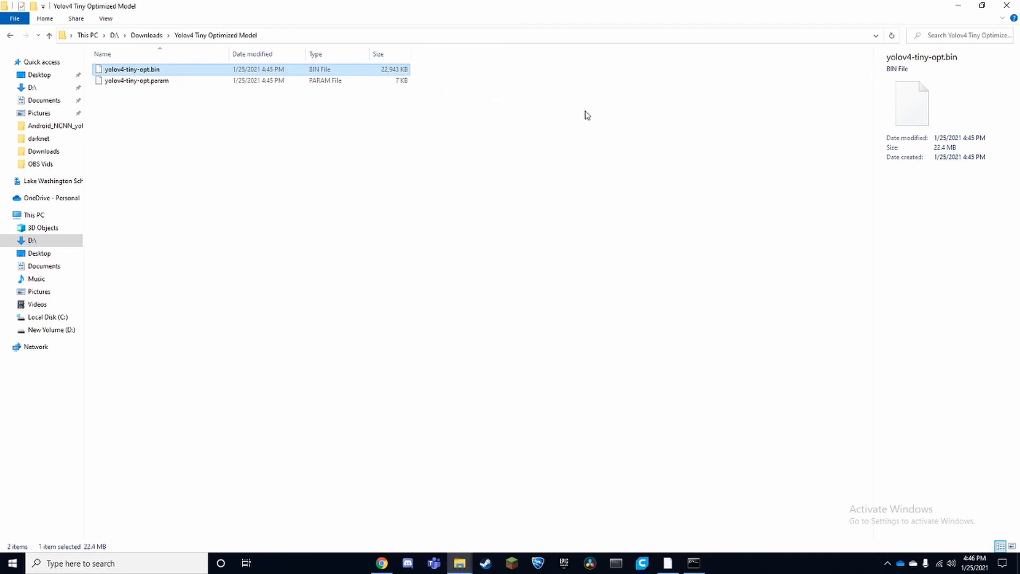
pyautogui.moveTo(544, 98)
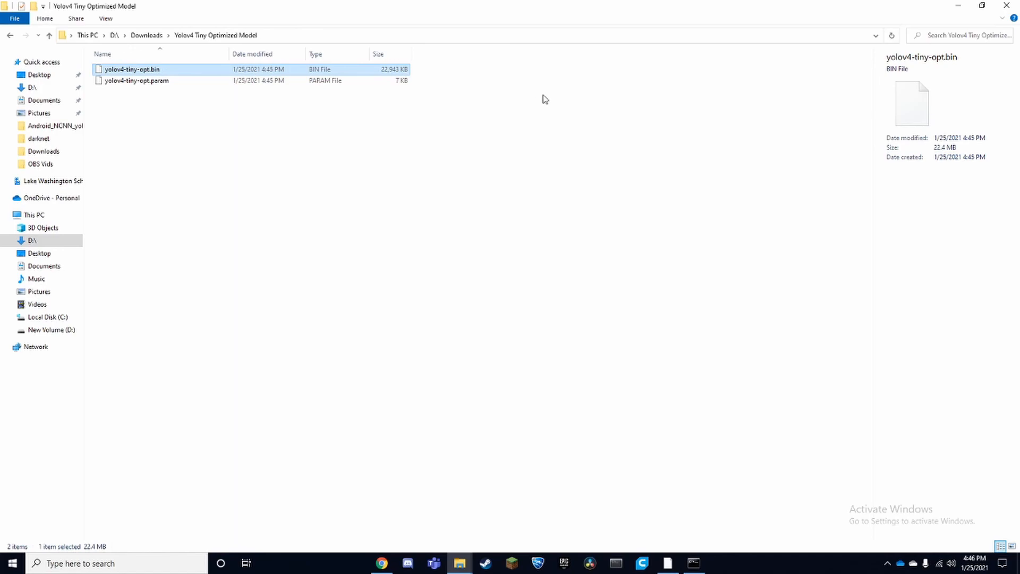
pyautogui.moveTo(769, 354)
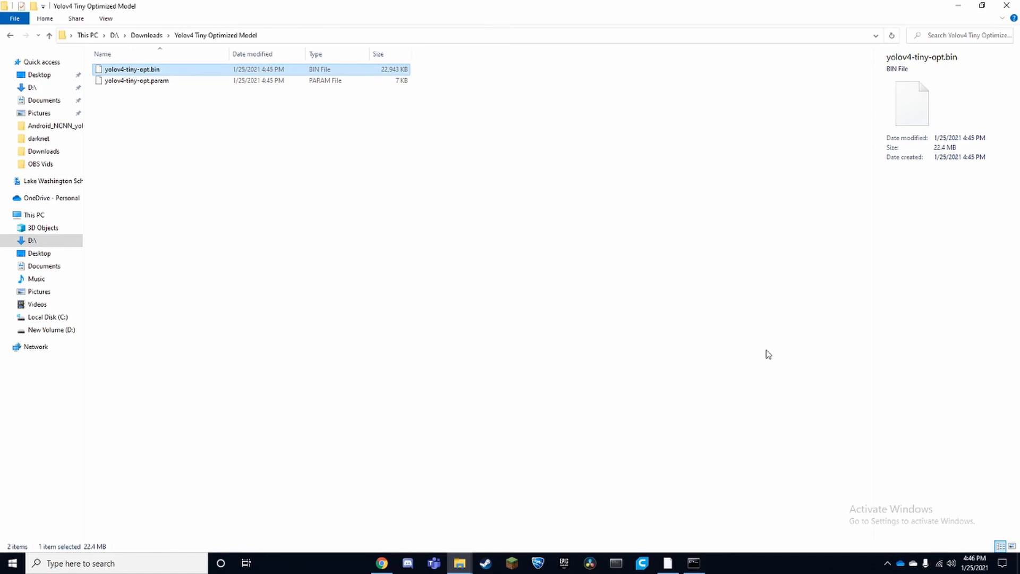